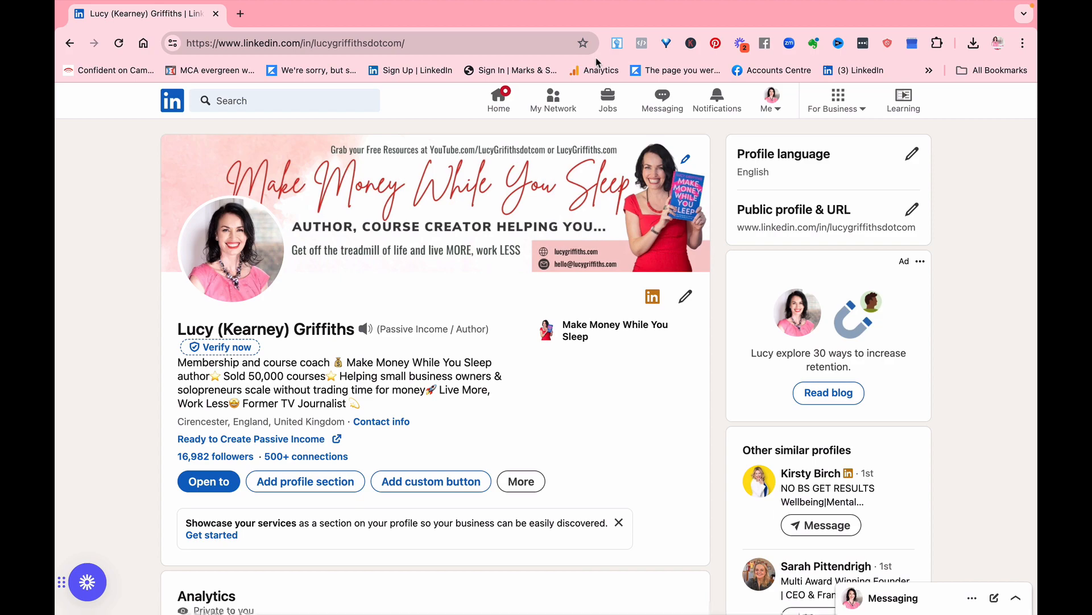
{"action": "mouse_move", "coordinate": [251, 439]}
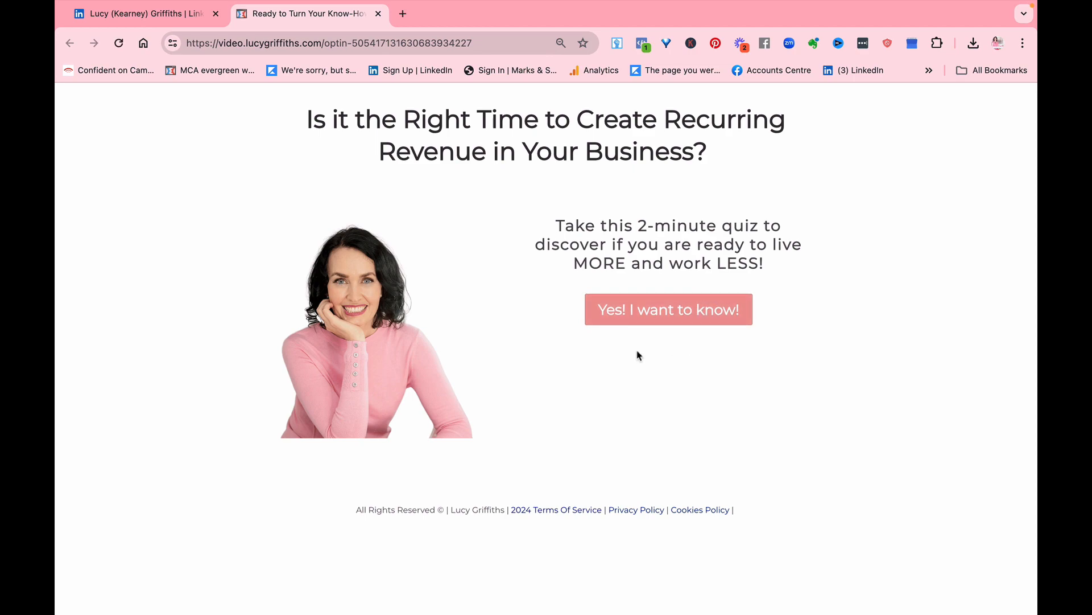
{"action": "mouse_move", "coordinate": [668, 311]}
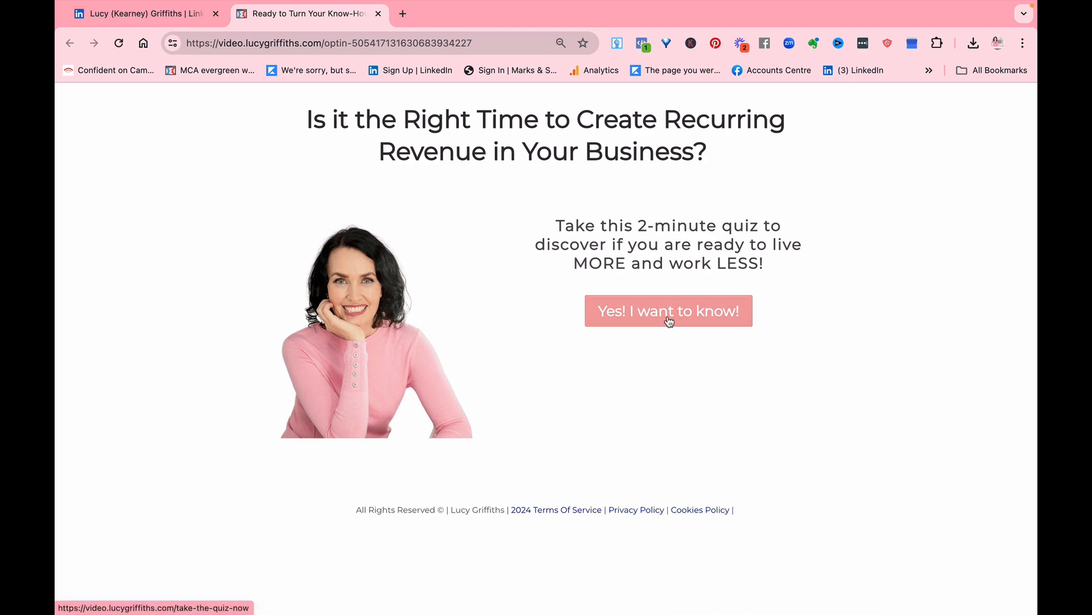
{"action": "mouse_move", "coordinate": [660, 315]}
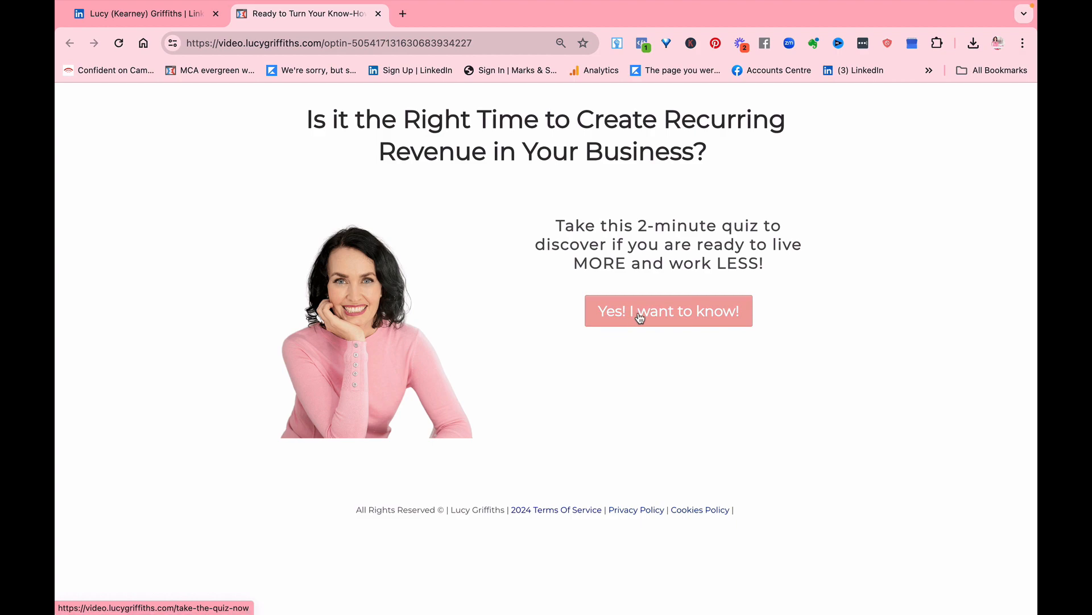
Start the recurring revenue quiz, then scroll down the profile to the Featured posts
{"action": "left_click", "coordinate": [668, 310]}
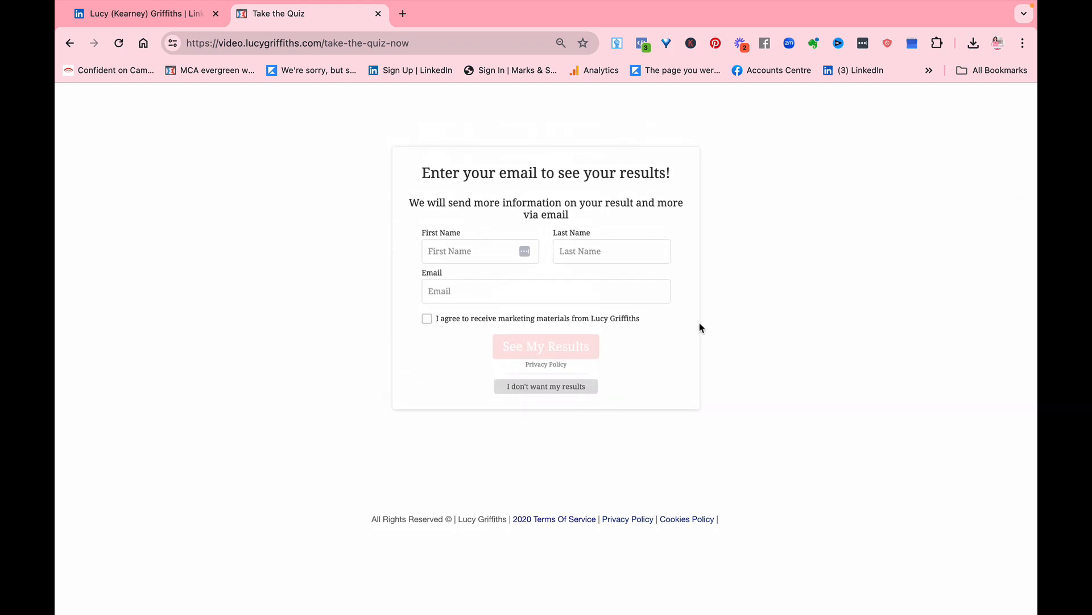
{"action": "mouse_move", "coordinate": [539, 160]}
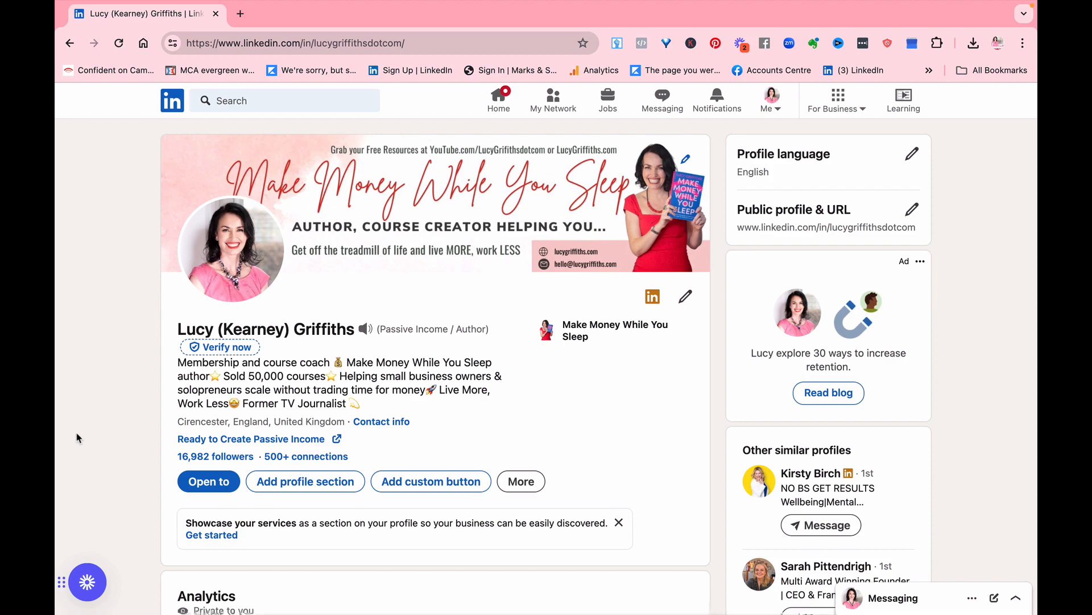
{"action": "mouse_move", "coordinate": [109, 448]}
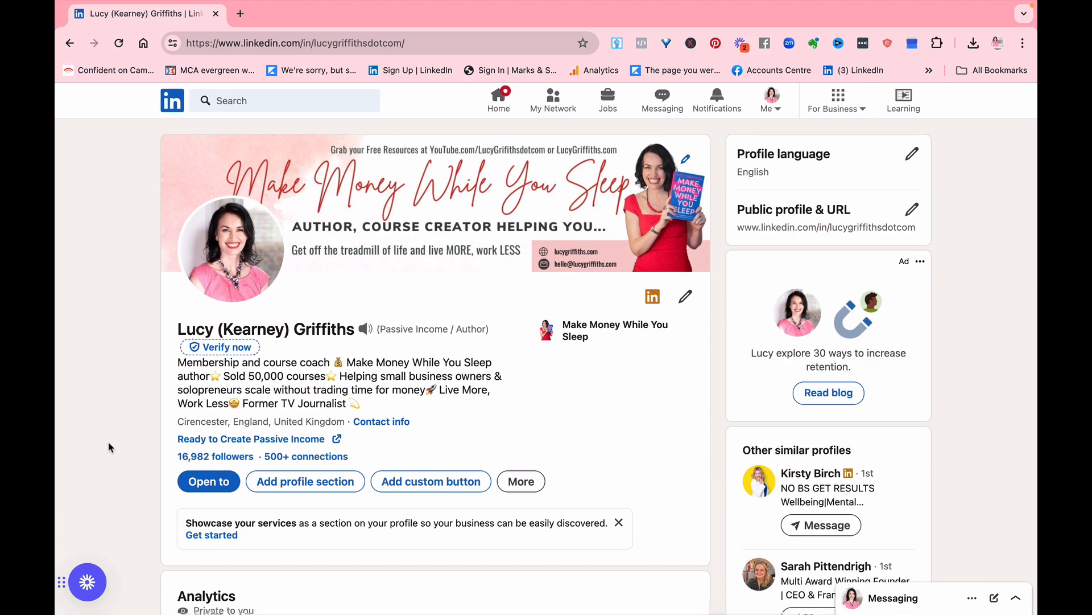
{"action": "scroll", "scroll_direction": "down", "scroll_amount": 3}
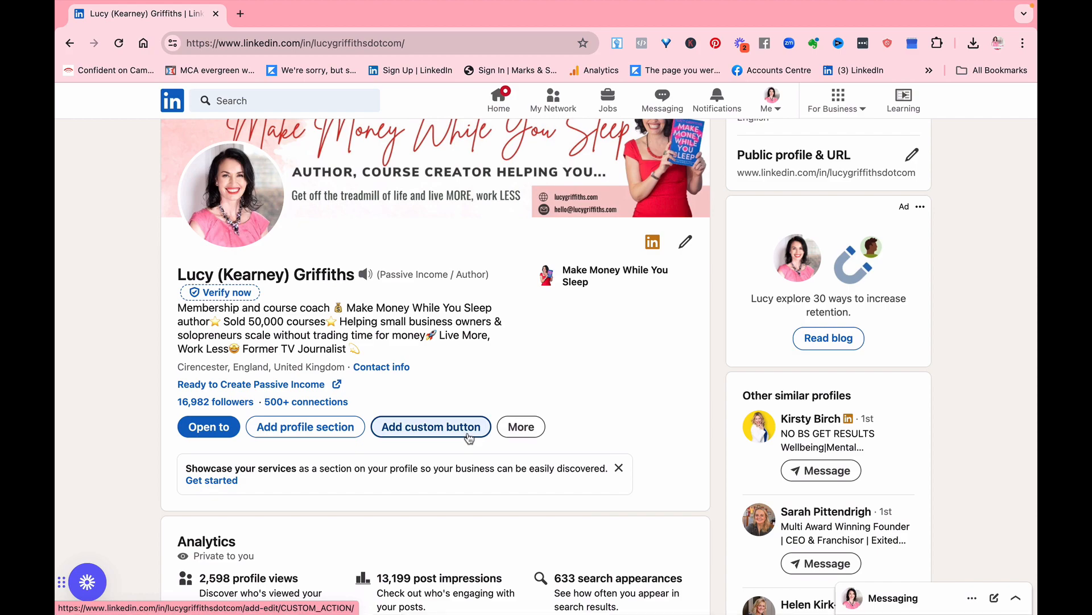
{"action": "mouse_move", "coordinate": [125, 411]}
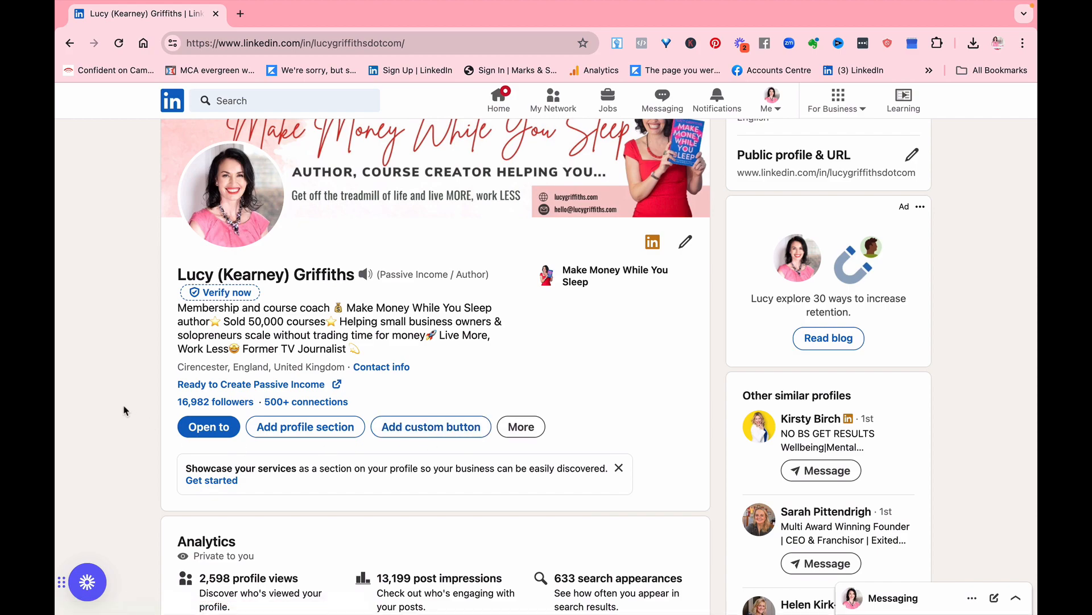
{"action": "scroll", "scroll_direction": "down", "scroll_amount": 3}
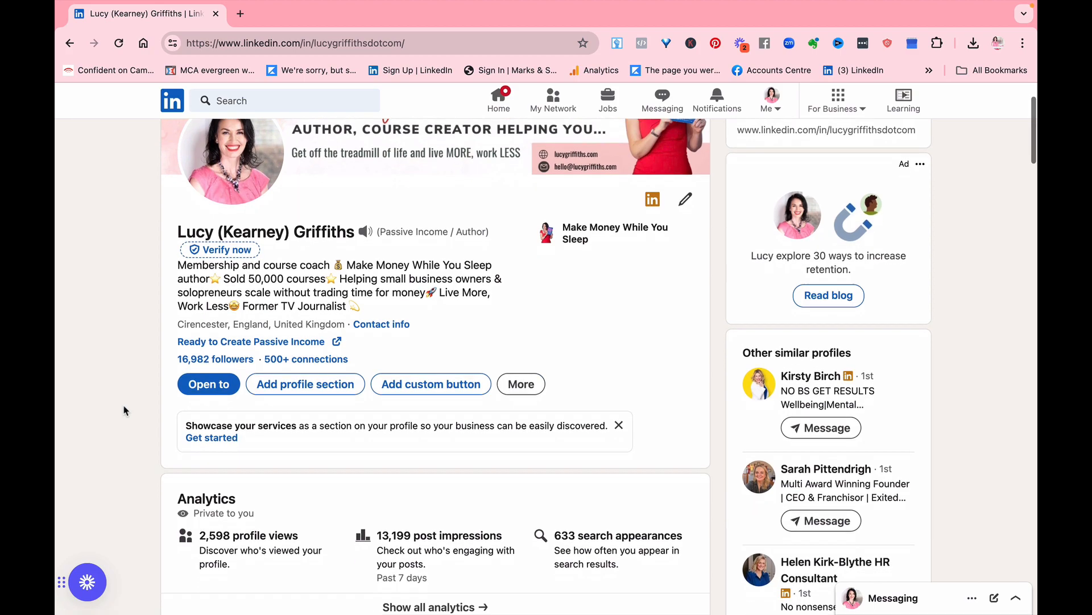
{"action": "scroll", "scroll_direction": "down", "scroll_amount": 3}
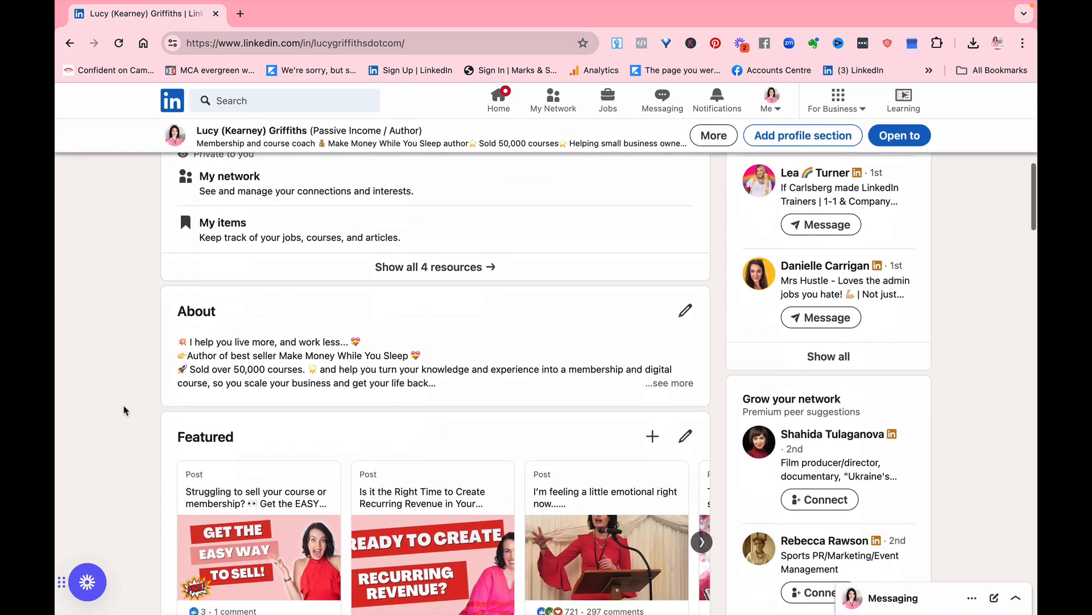
{"action": "scroll", "scroll_direction": "down", "scroll_amount": 3}
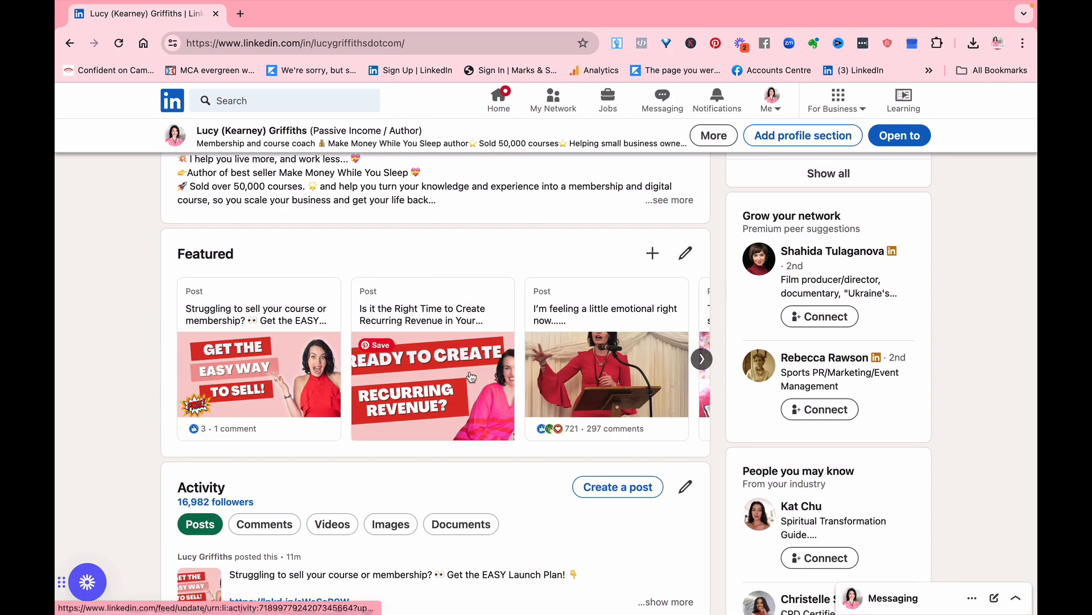
{"action": "mouse_move", "coordinate": [271, 374]}
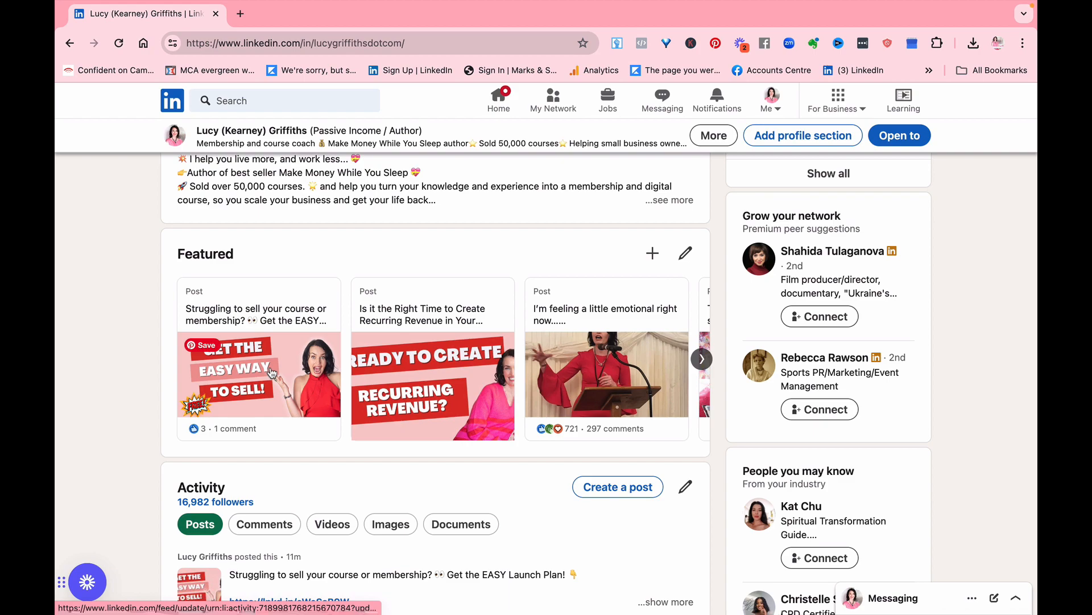
{"action": "mouse_move", "coordinate": [287, 378]}
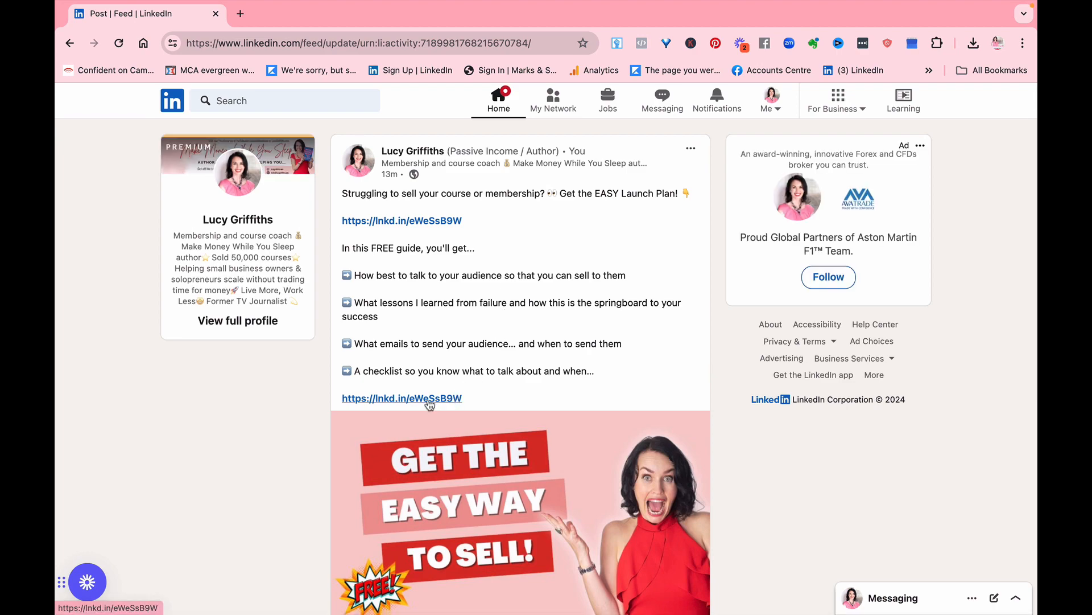
{"action": "mouse_move", "coordinate": [401, 219]}
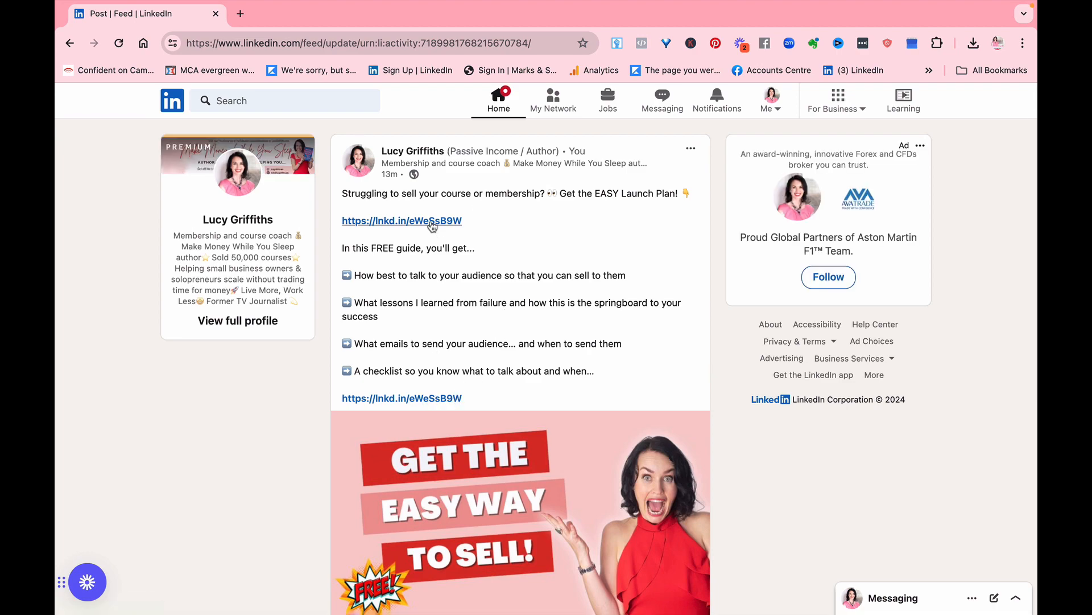
Follow the post's lnkd.in link to the EASY Launch Plan sign-up form, then return to the LinkedIn post
{"action": "left_click", "coordinate": [402, 219]}
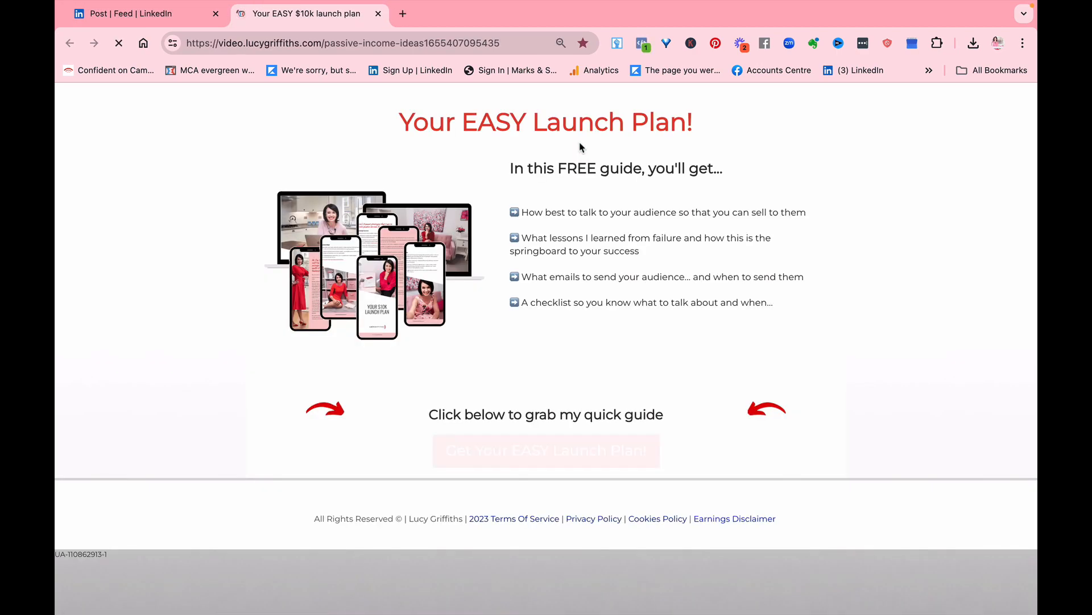
{"action": "left_click", "coordinate": [545, 450]}
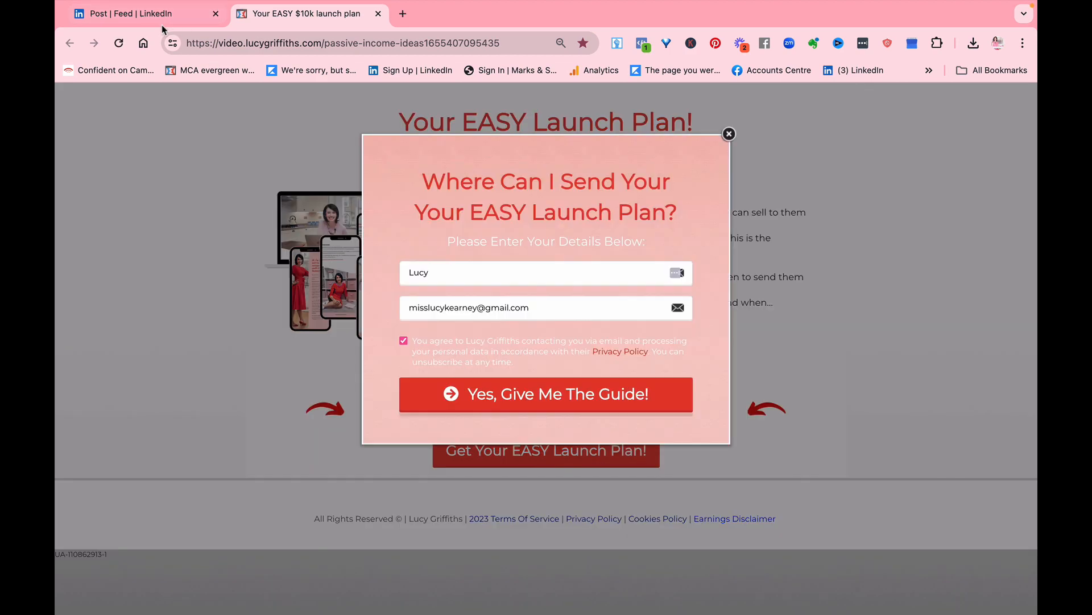
{"action": "left_click", "coordinate": [132, 14]}
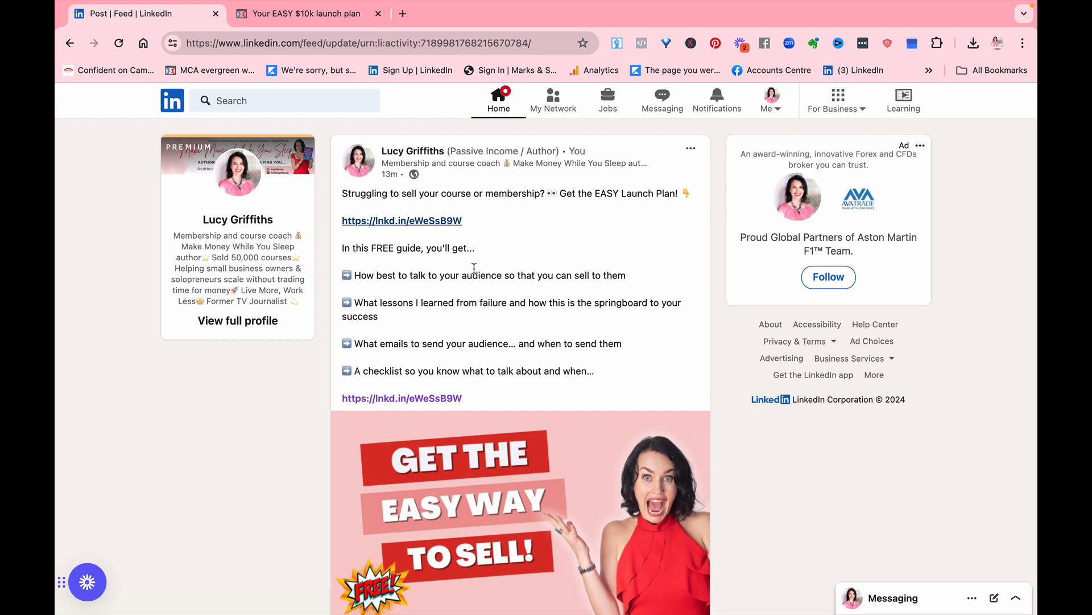
{"action": "mouse_move", "coordinate": [557, 360]}
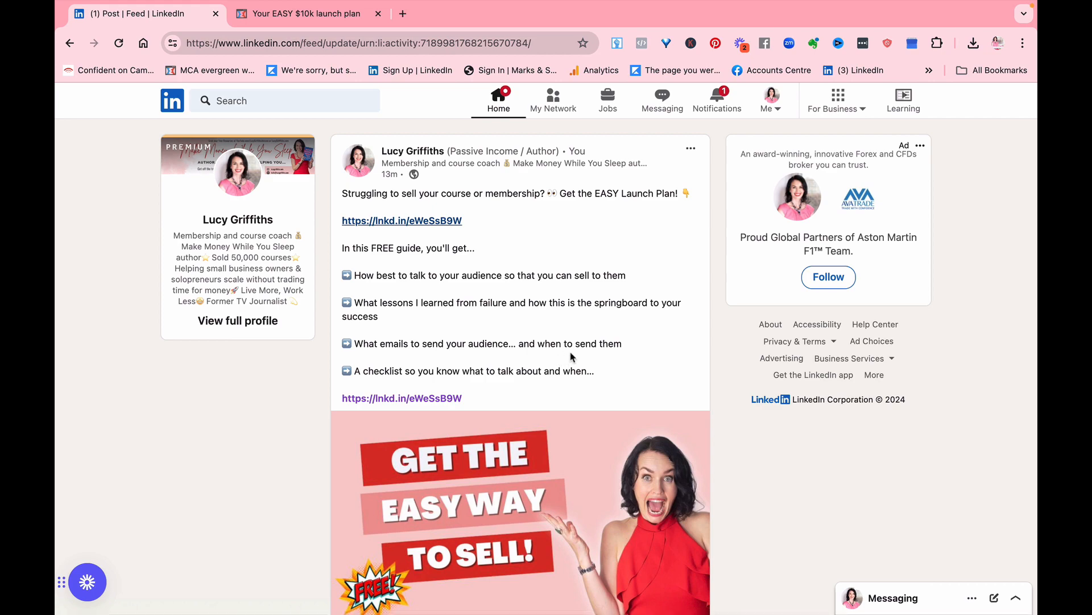
{"action": "mouse_move", "coordinate": [172, 100]}
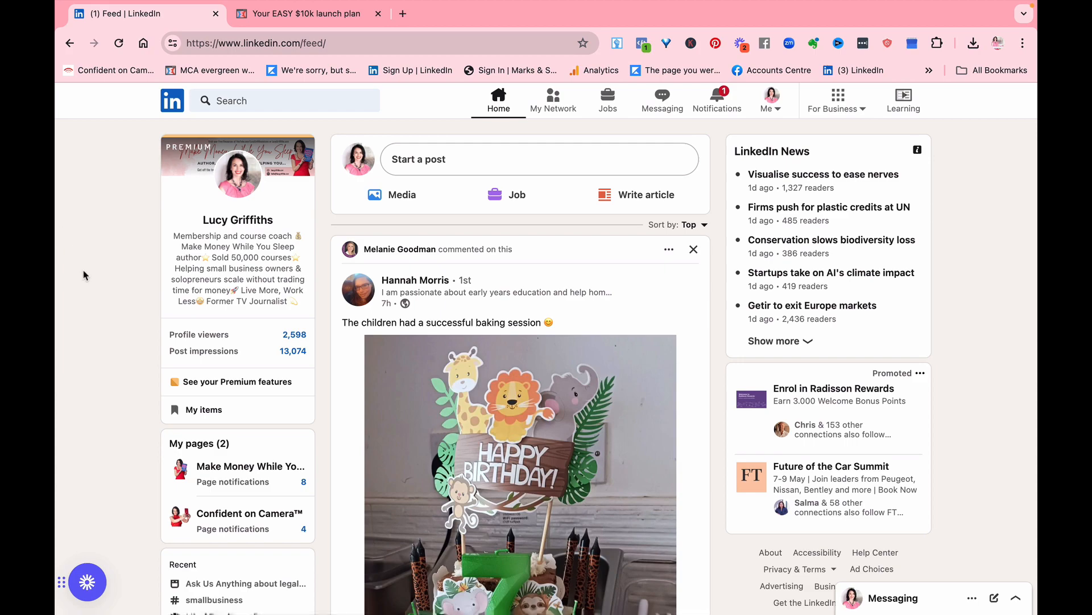
{"action": "scroll", "scroll_direction": "down", "scroll_amount": 3}
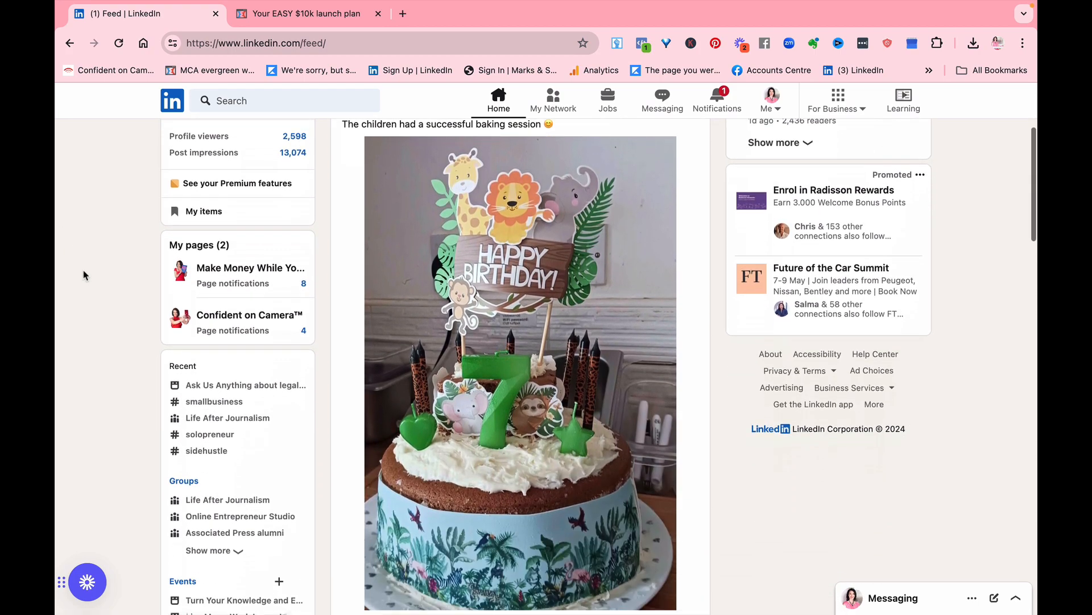
{"action": "scroll", "scroll_direction": "down", "scroll_amount": 3}
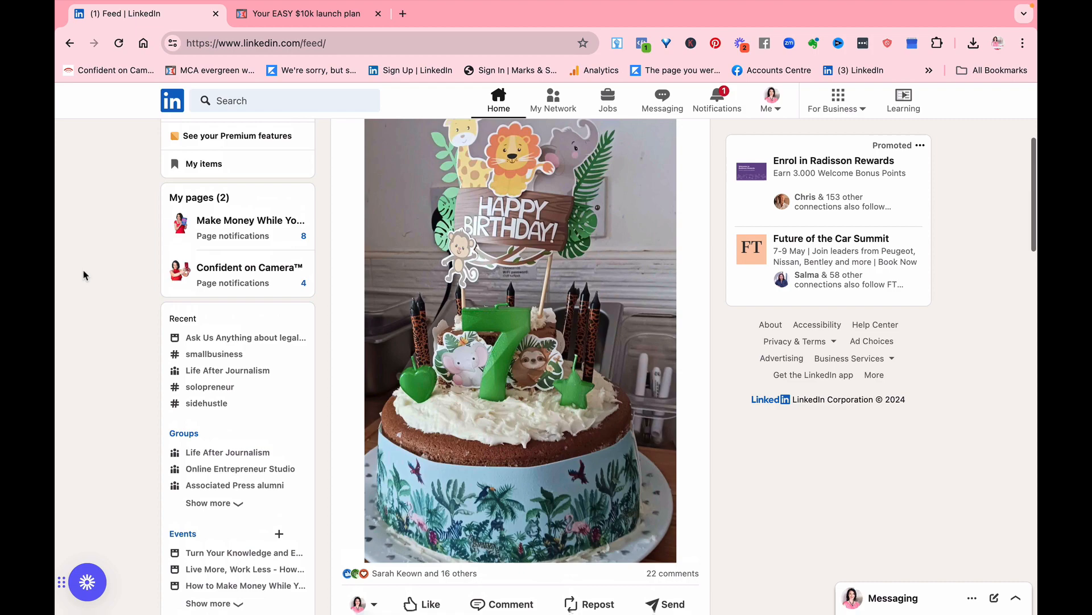
{"action": "scroll", "scroll_direction": "up", "scroll_amount": 3}
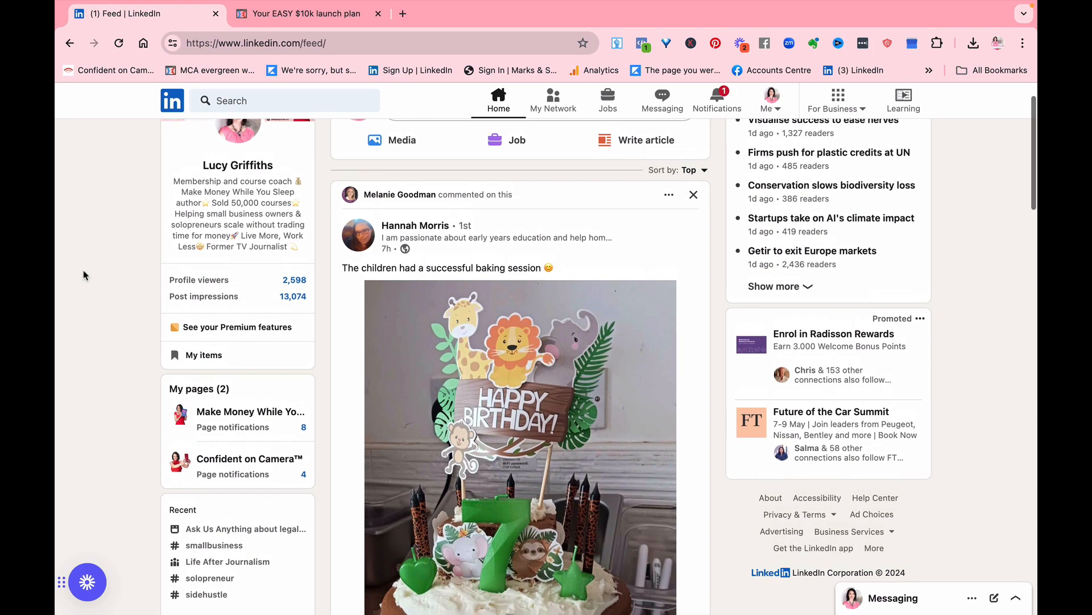
{"action": "scroll", "scroll_direction": "down", "scroll_amount": 3}
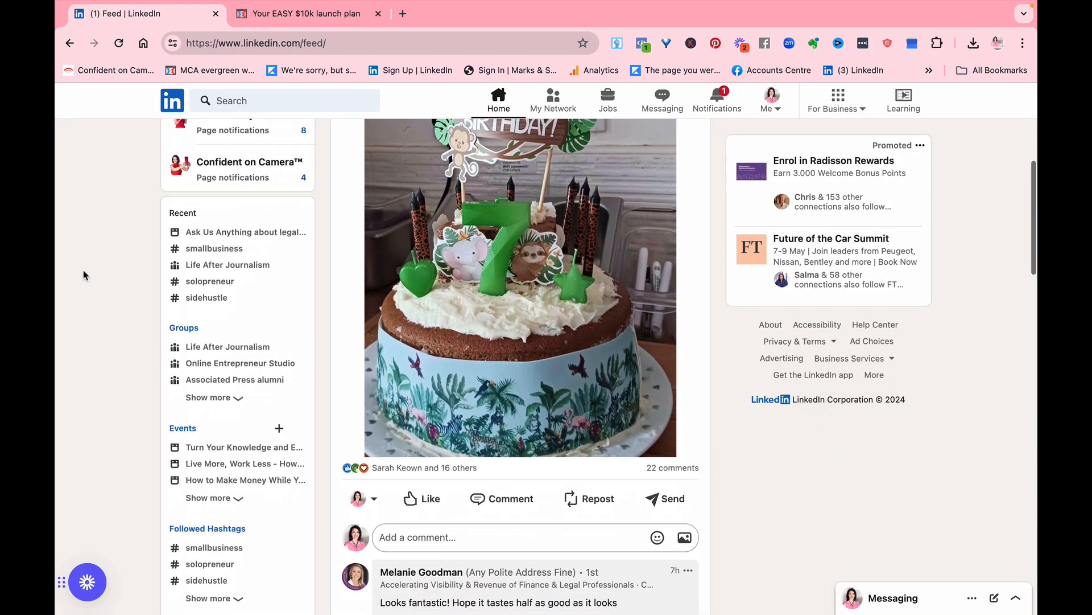
{"action": "scroll", "scroll_direction": "up", "scroll_amount": 3}
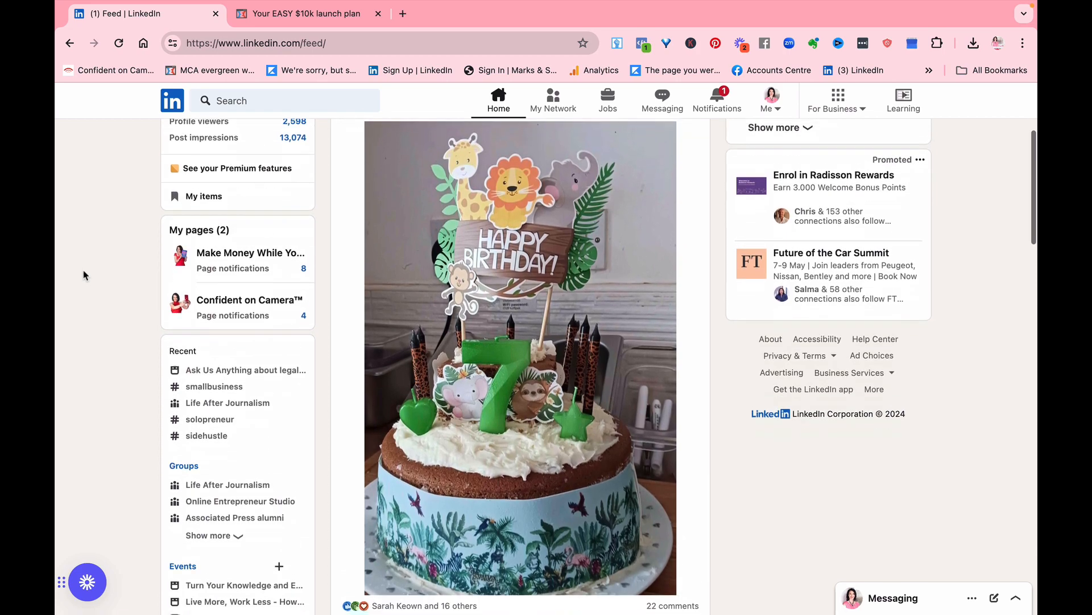
{"action": "scroll", "scroll_direction": "down", "scroll_amount": 3}
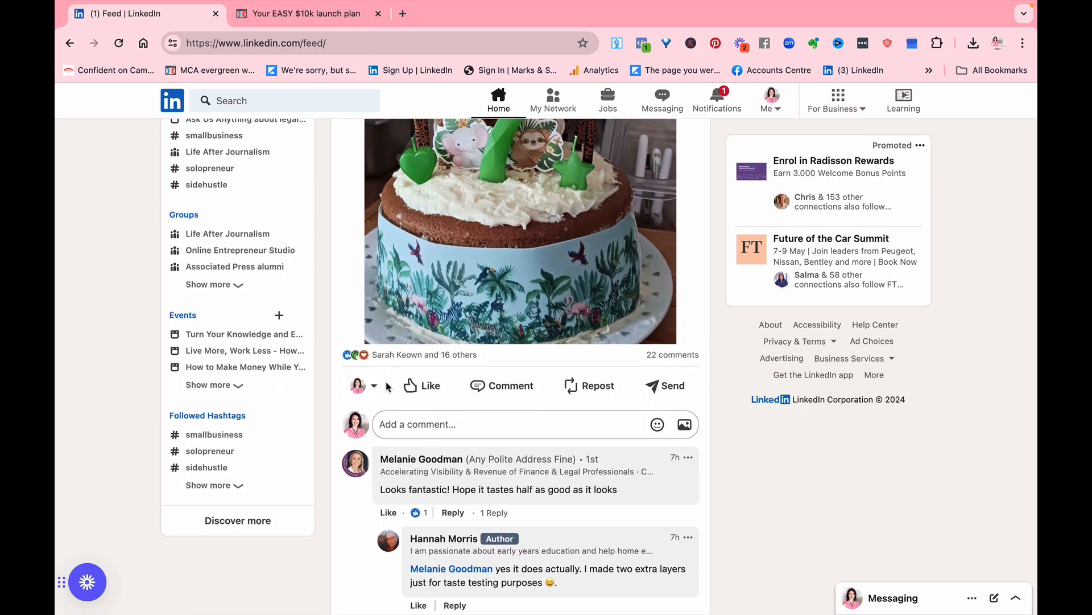
React with Love to the cake post and write 'Looks an amazing cake! Hope you had a great day!'
{"action": "left_click", "coordinate": [421, 386]}
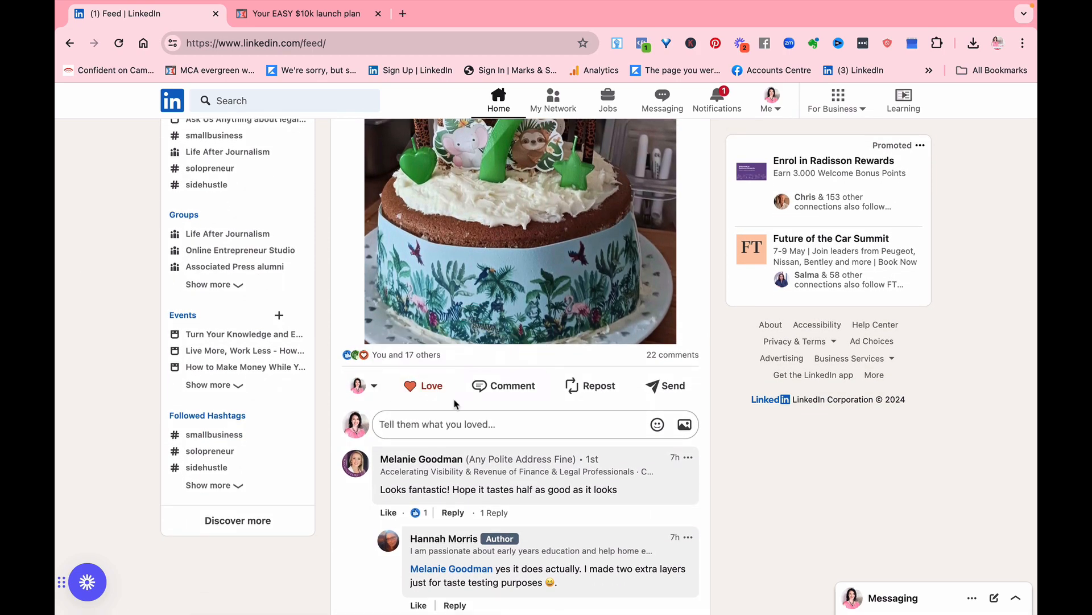
{"action": "left_click", "coordinate": [488, 425]}
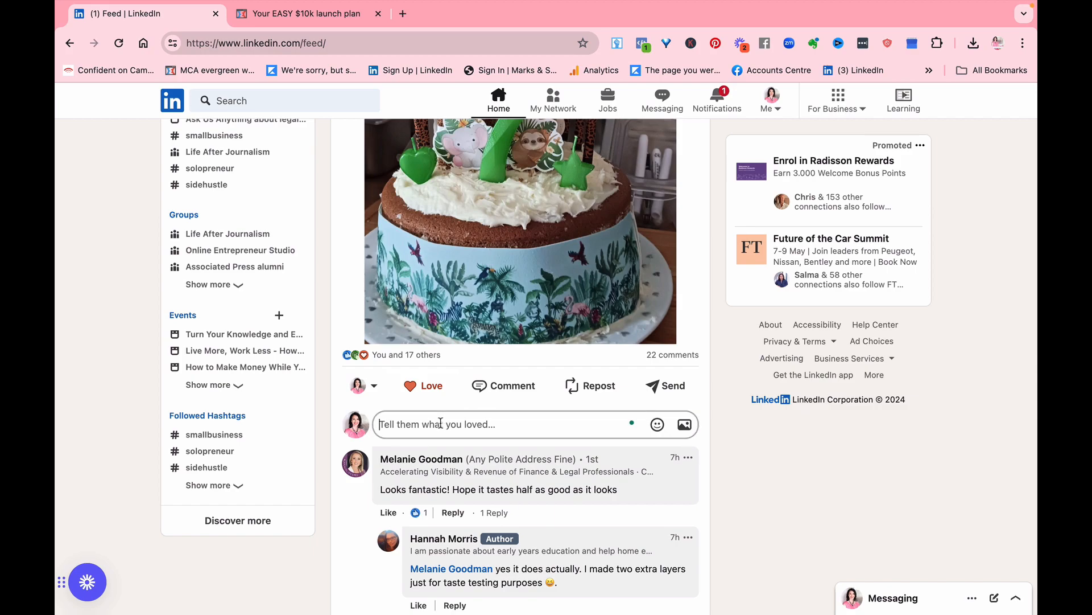
{"action": "type", "text": "Looks an amazing ca"}
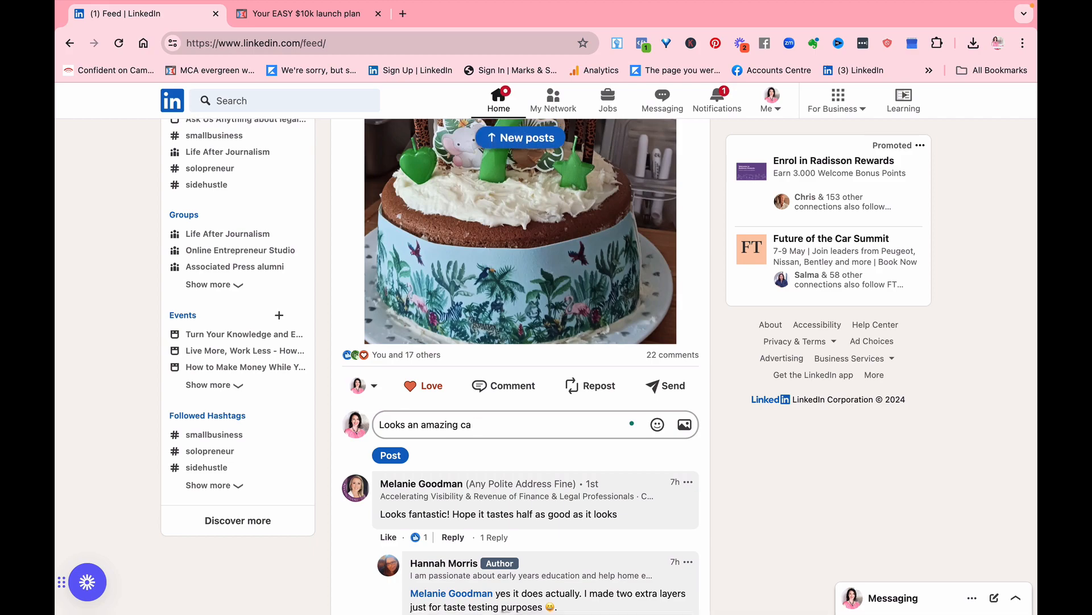
{"action": "type", "text": "ke! Hope"}
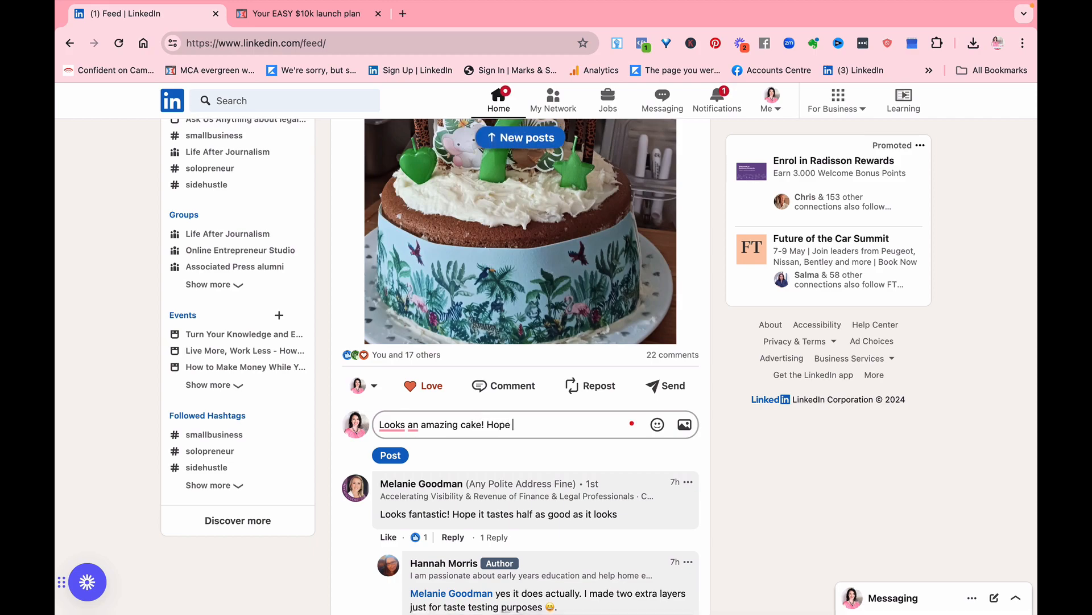
{"action": "type", "text": "you had a great da"}
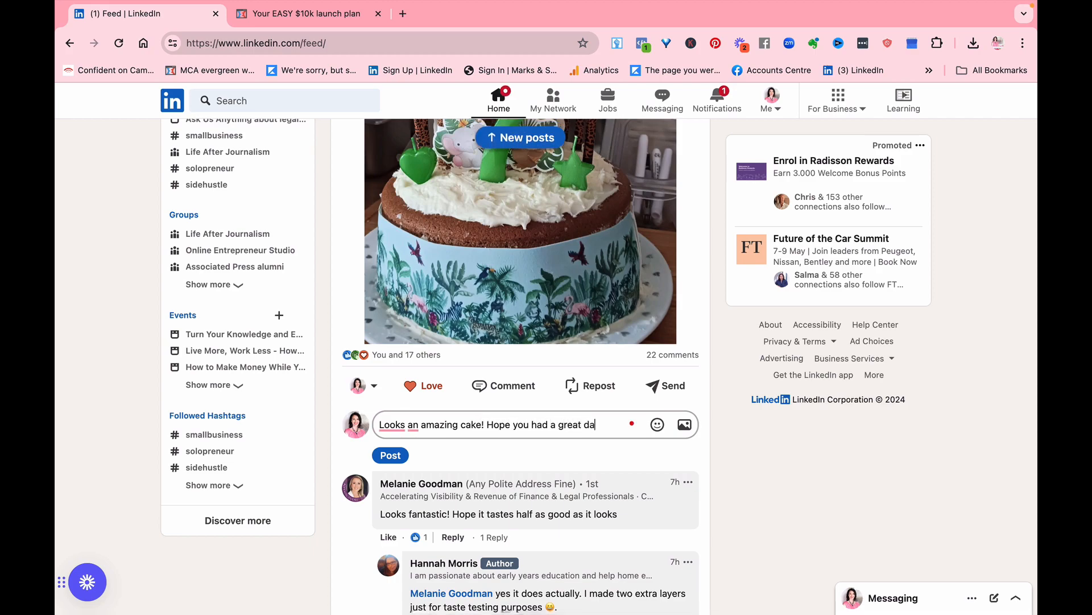
{"action": "type", "text": "y! 💕💕💕"}
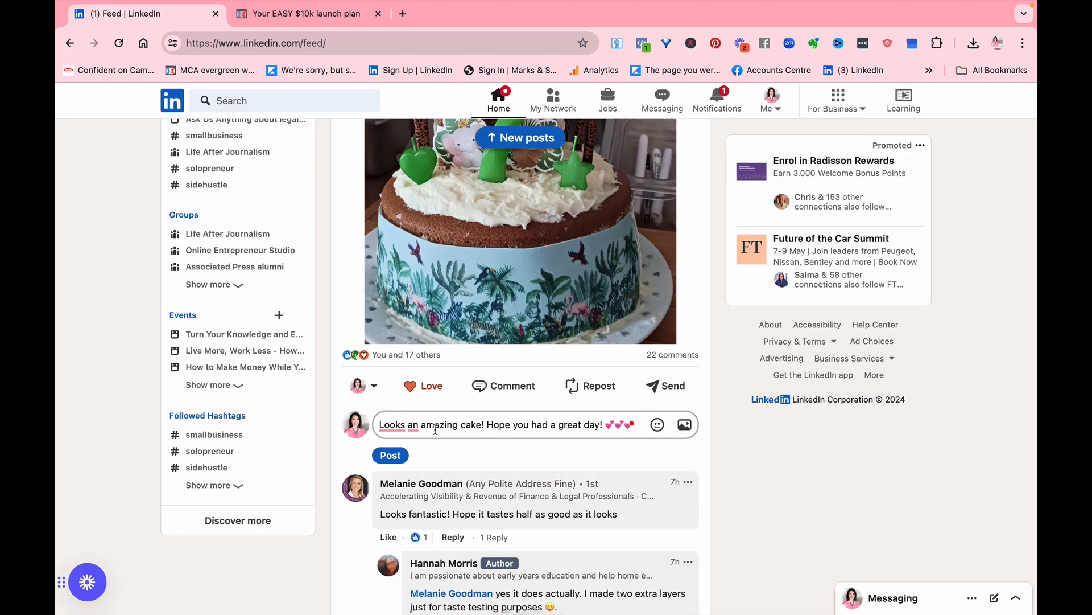
Publish the birthday comment and scroll around the post to see it
{"action": "left_click", "coordinate": [389, 455]}
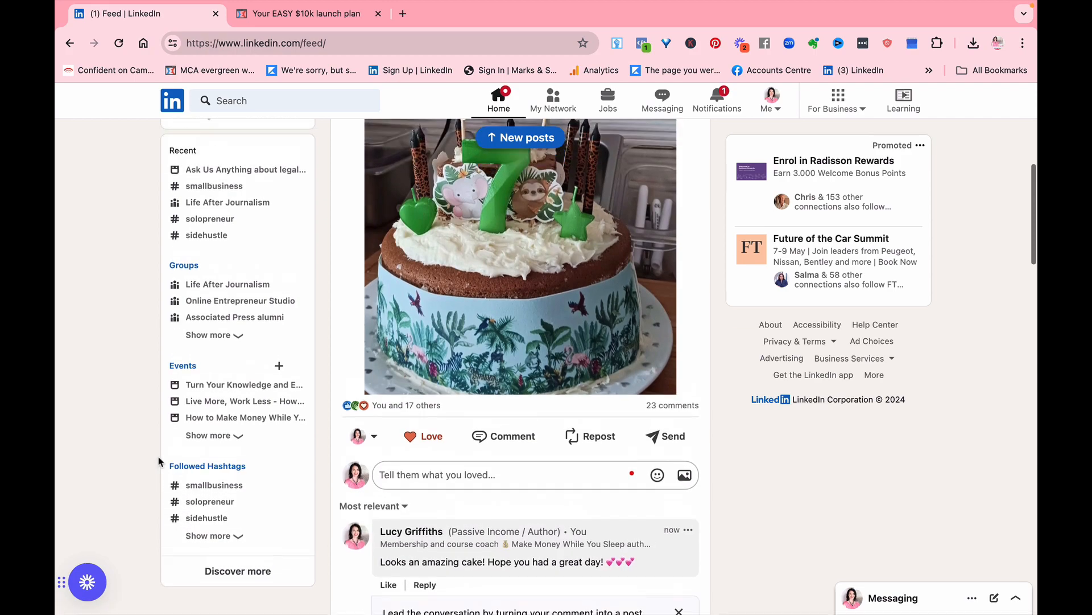
{"action": "scroll", "scroll_direction": "up", "scroll_amount": 3}
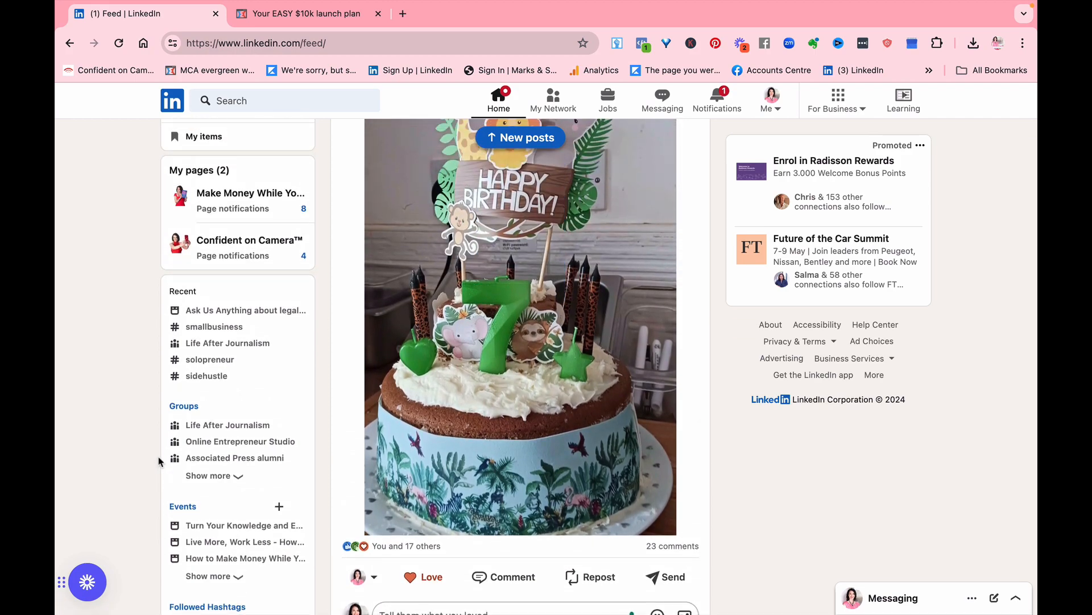
{"action": "scroll", "scroll_direction": "up", "scroll_amount": 3}
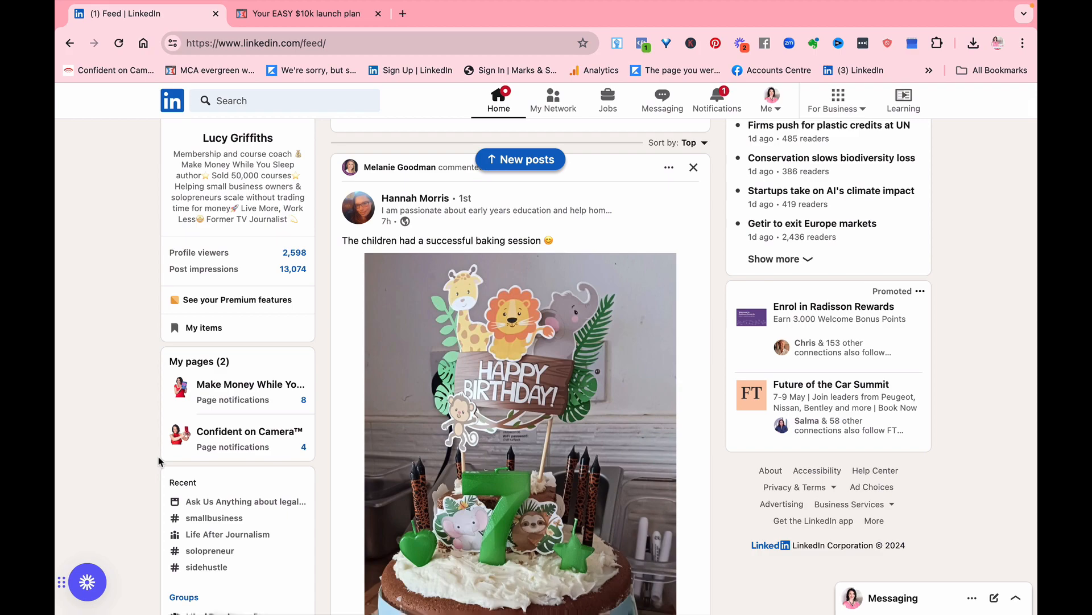
{"action": "scroll", "scroll_direction": "down", "scroll_amount": 3}
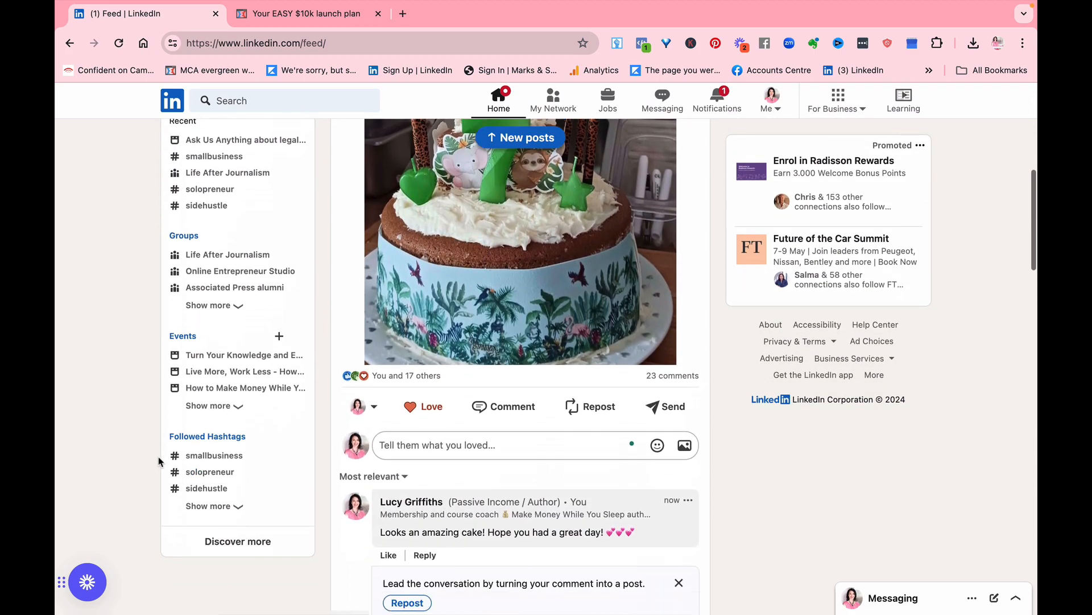
{"action": "scroll", "scroll_direction": "down", "scroll_amount": 3}
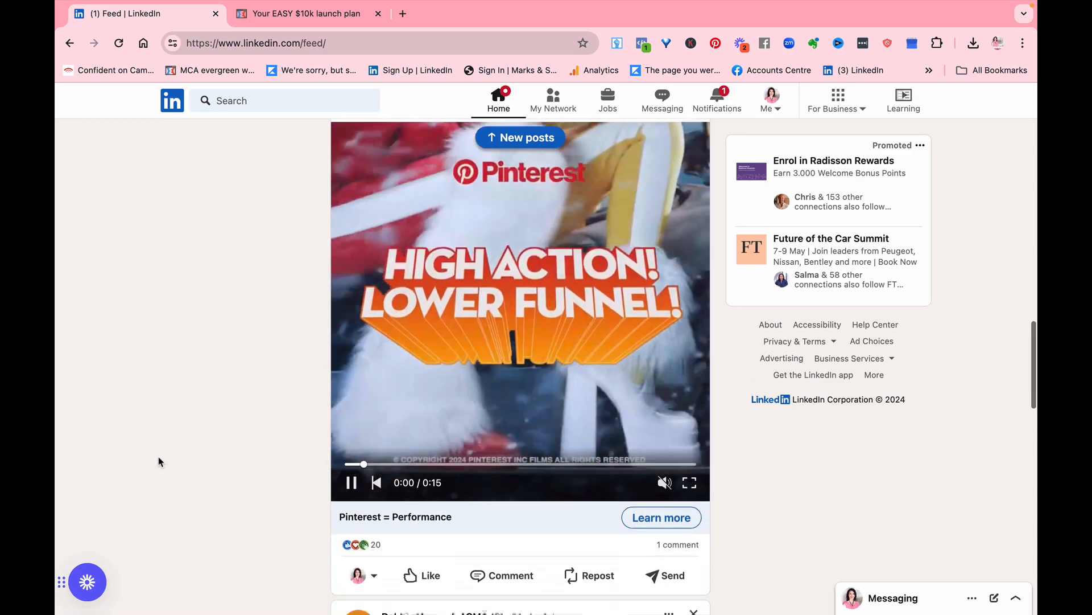
{"action": "scroll", "scroll_direction": "down", "scroll_amount": 3}
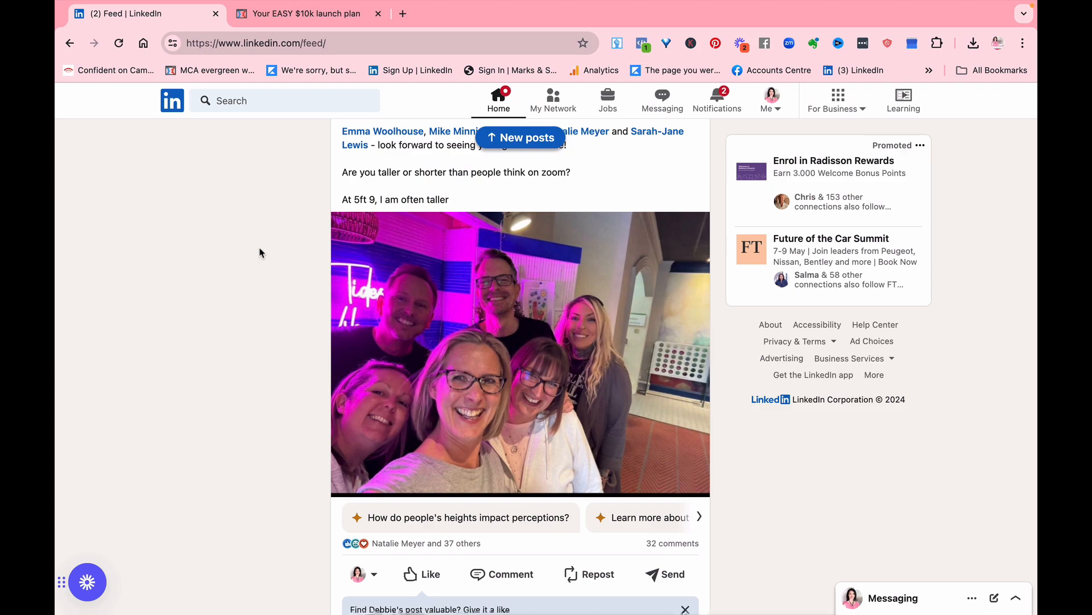
{"action": "scroll", "scroll_direction": "up", "scroll_amount": 3}
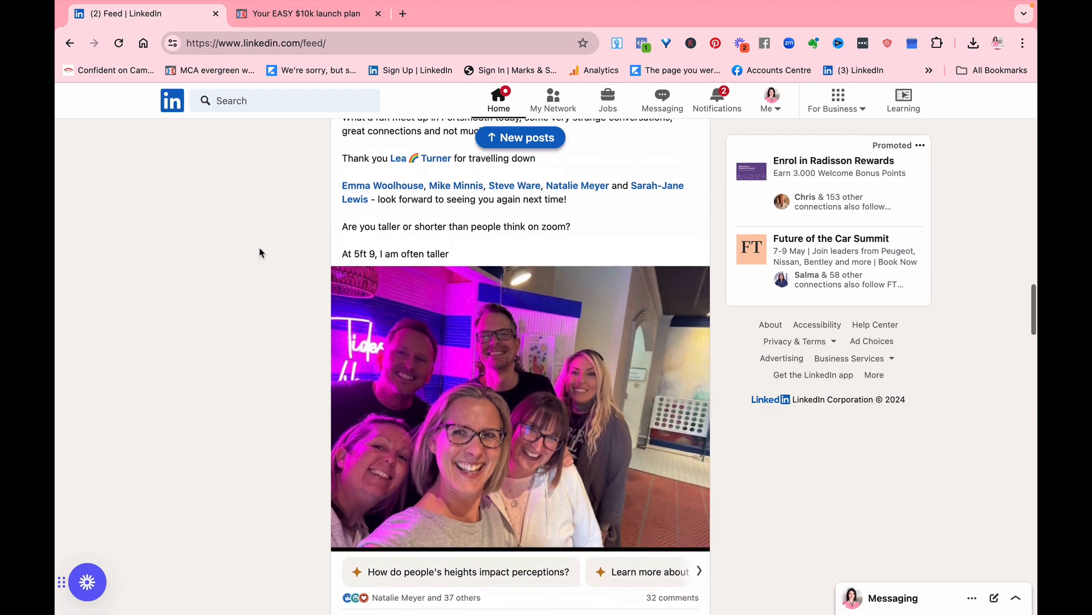
{"action": "scroll", "scroll_direction": "up", "scroll_amount": 3}
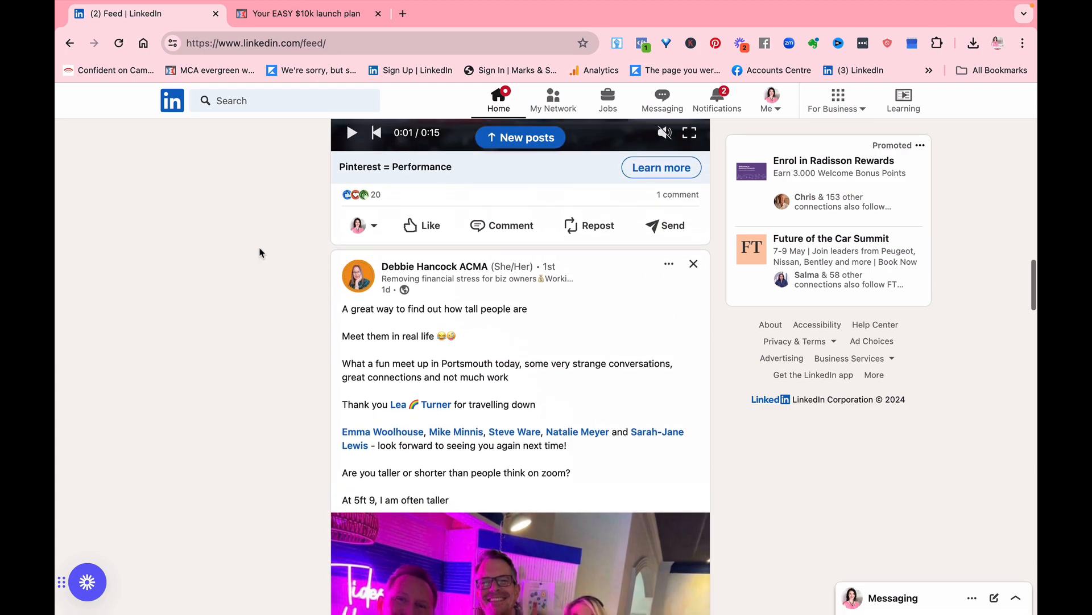
{"action": "mouse_move", "coordinate": [607, 310]}
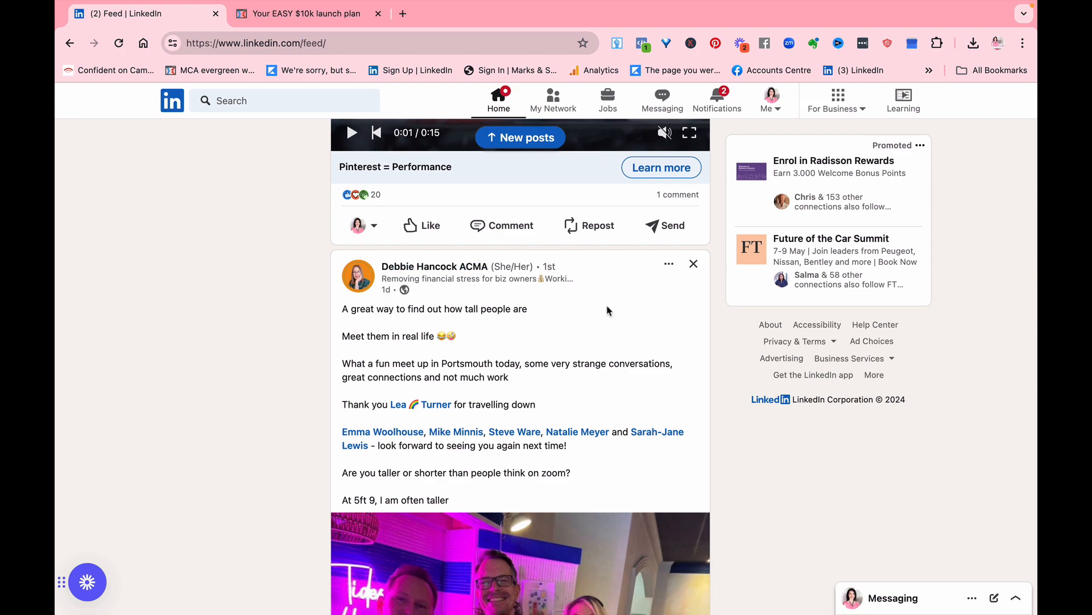
{"action": "mouse_move", "coordinate": [618, 311]}
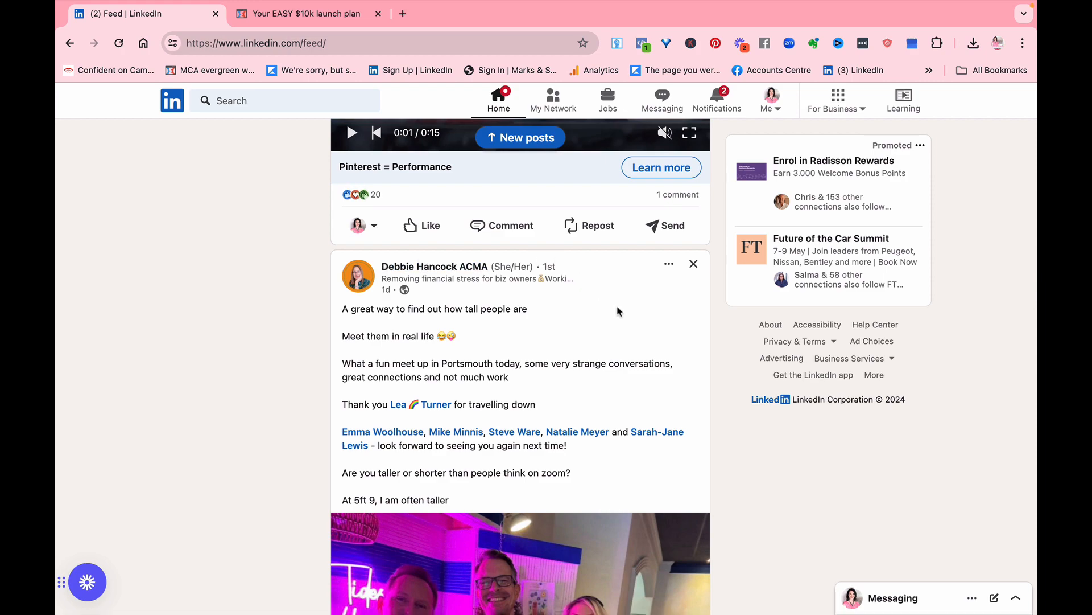
{"action": "mouse_move", "coordinate": [668, 263]}
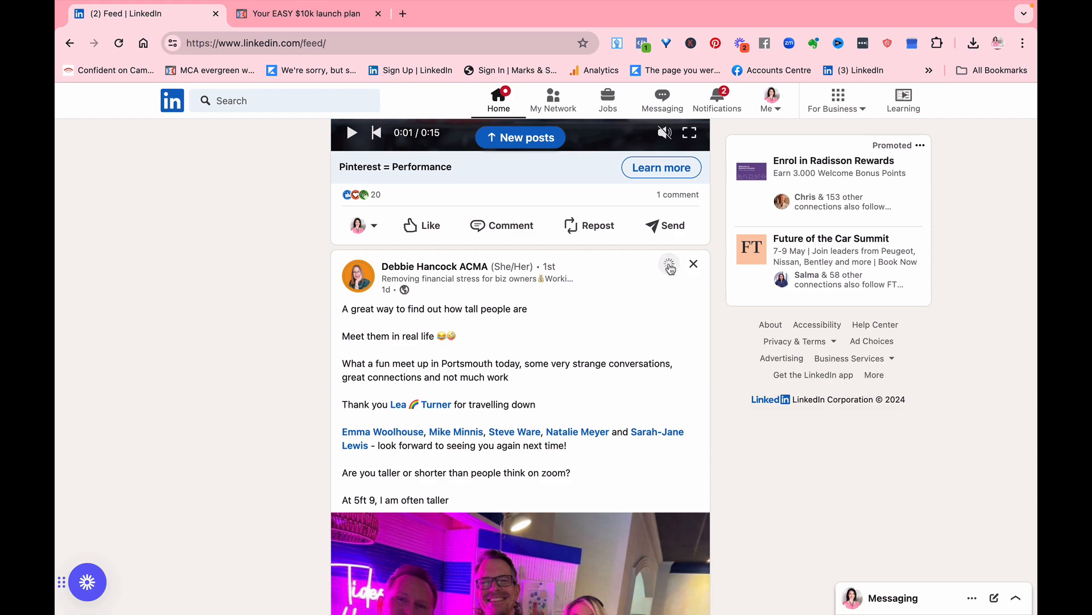
Dismiss the meet-up post's options menu and start a new search from the top Search box
{"action": "left_click", "coordinate": [668, 263]}
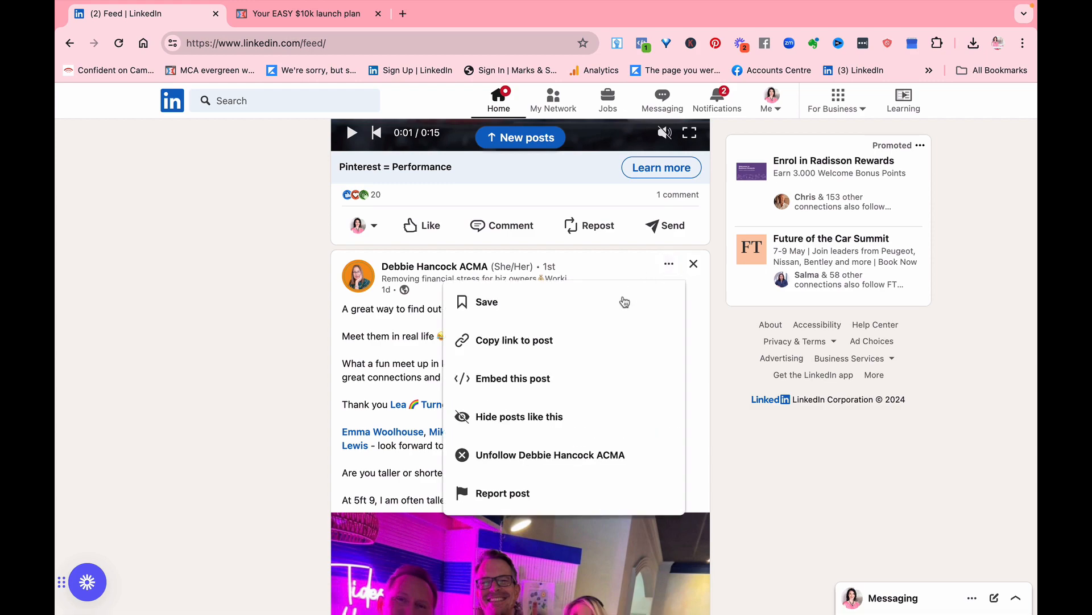
{"action": "mouse_move", "coordinate": [506, 427]}
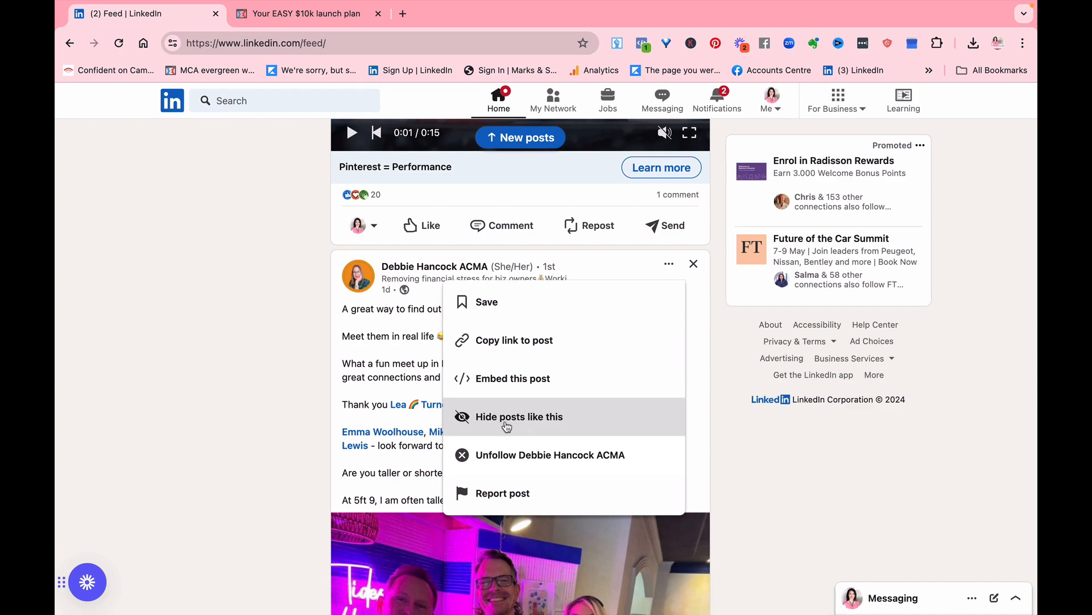
{"action": "left_click", "coordinate": [231, 388]}
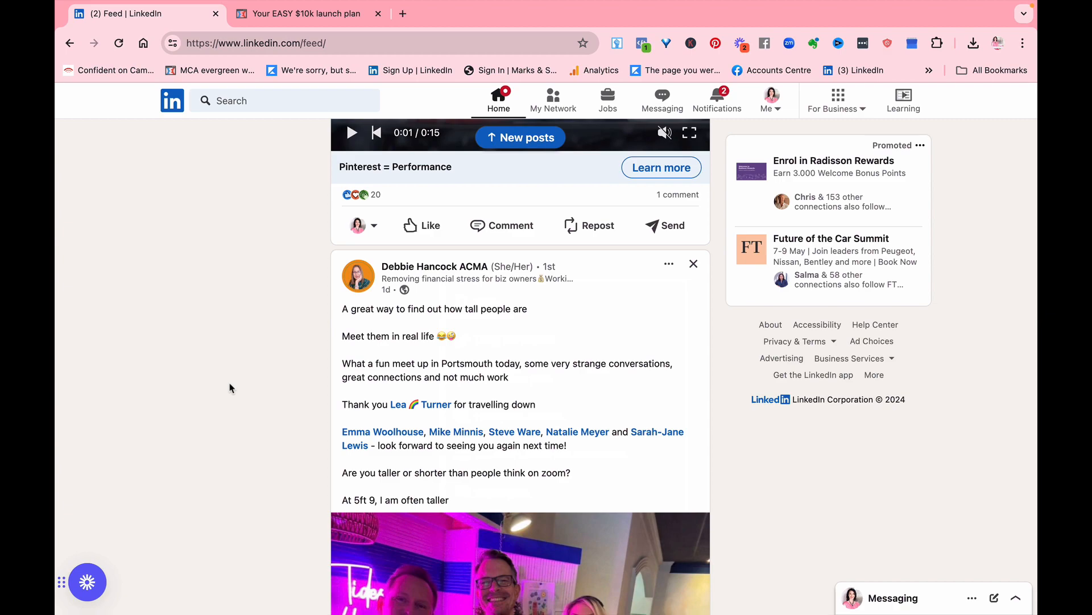
{"action": "left_click", "coordinate": [284, 100]}
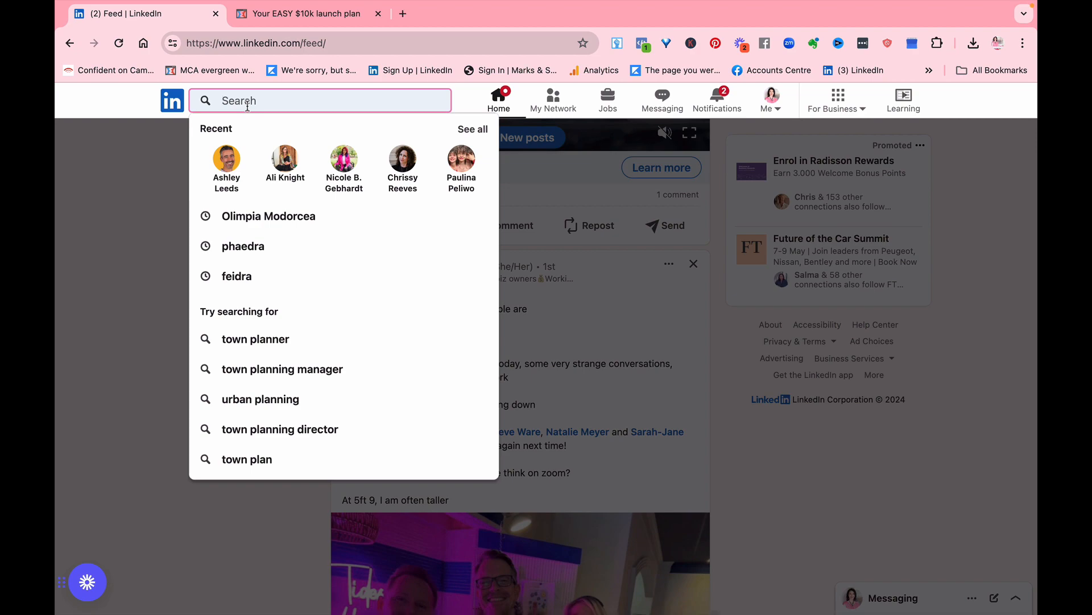
Search for 'legal industry' and narrow the results to Posts only
{"action": "type", "text": "legal in"}
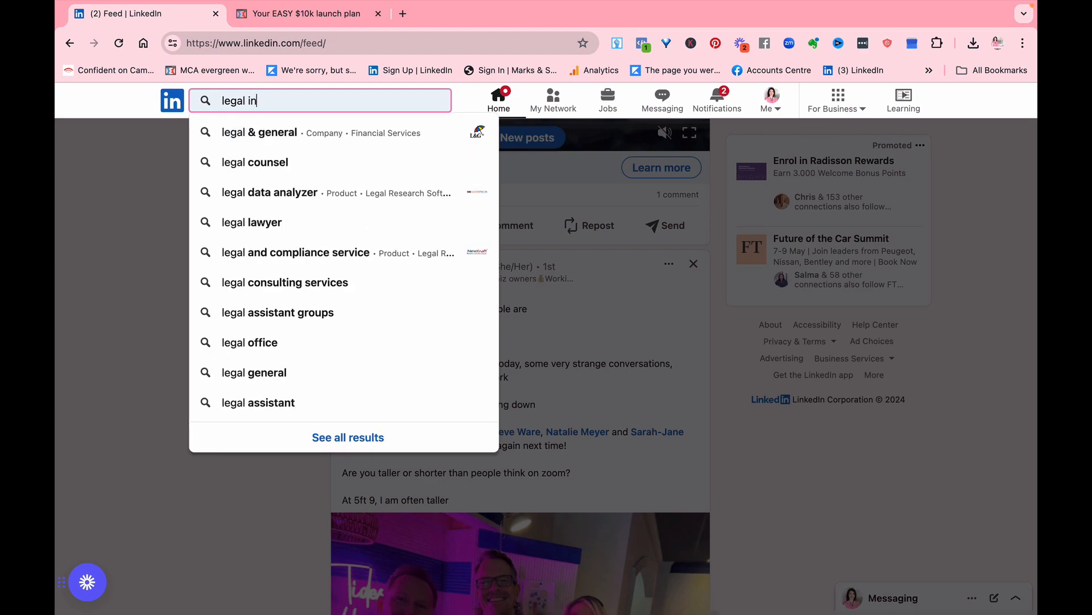
{"action": "type", "text": "dustry"}
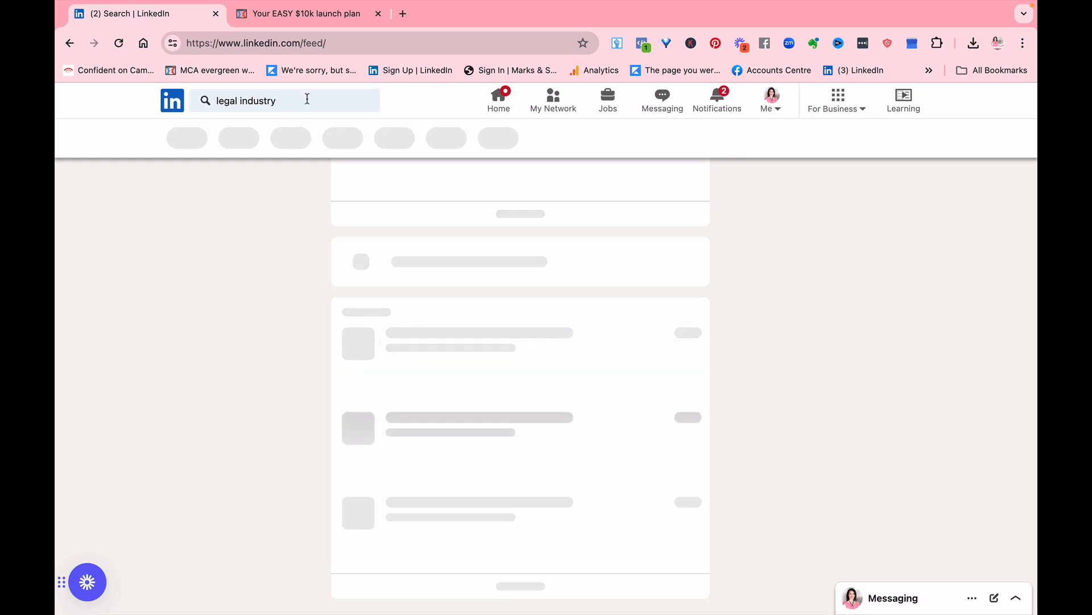
{"action": "key", "text": "Return"}
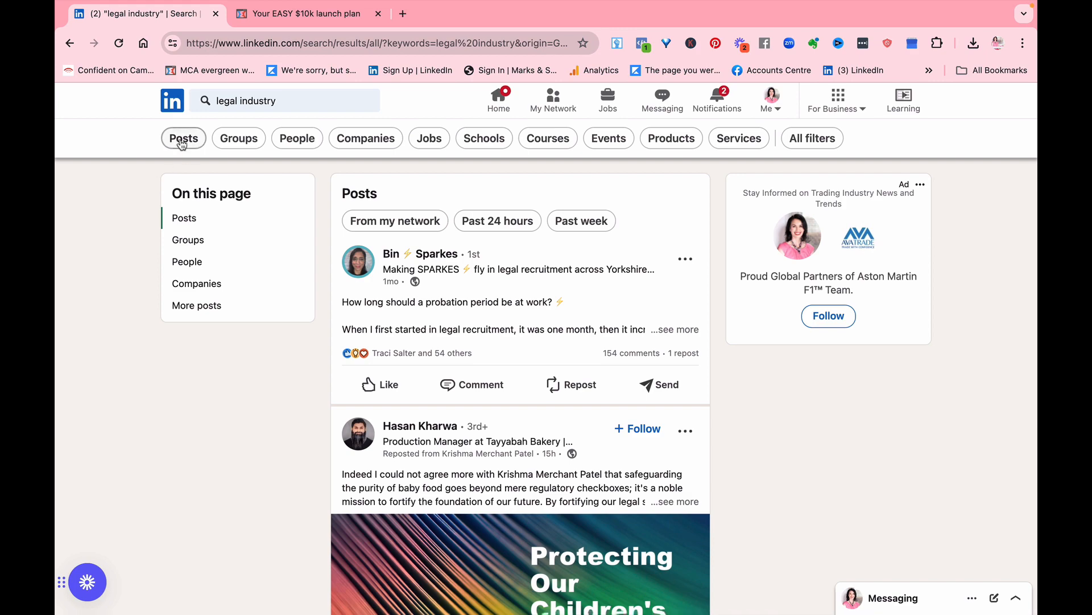
{"action": "left_click", "coordinate": [184, 137]}
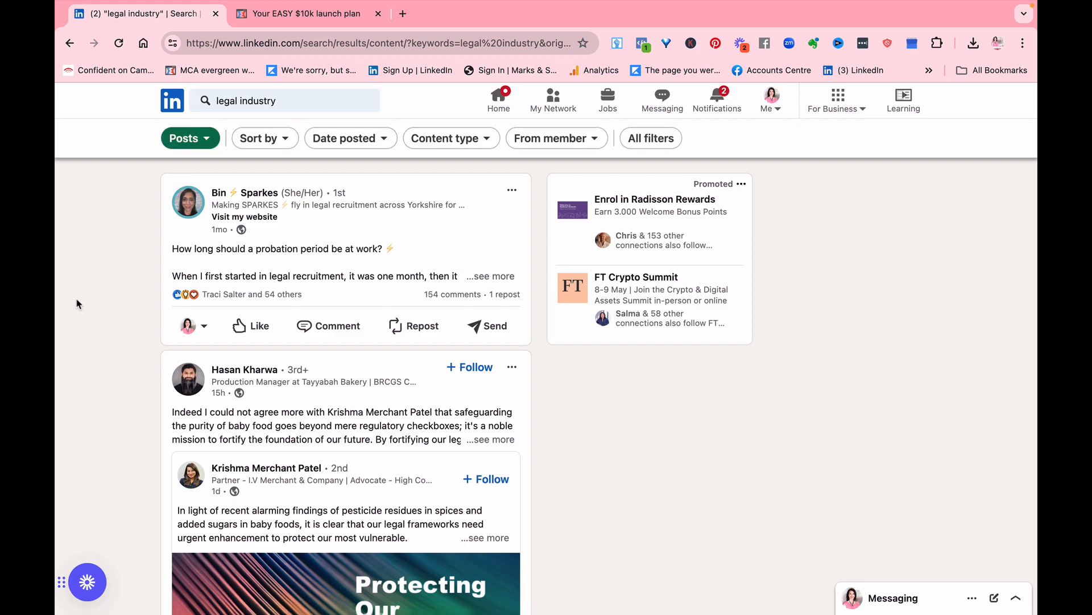
{"action": "mouse_move", "coordinate": [82, 306]}
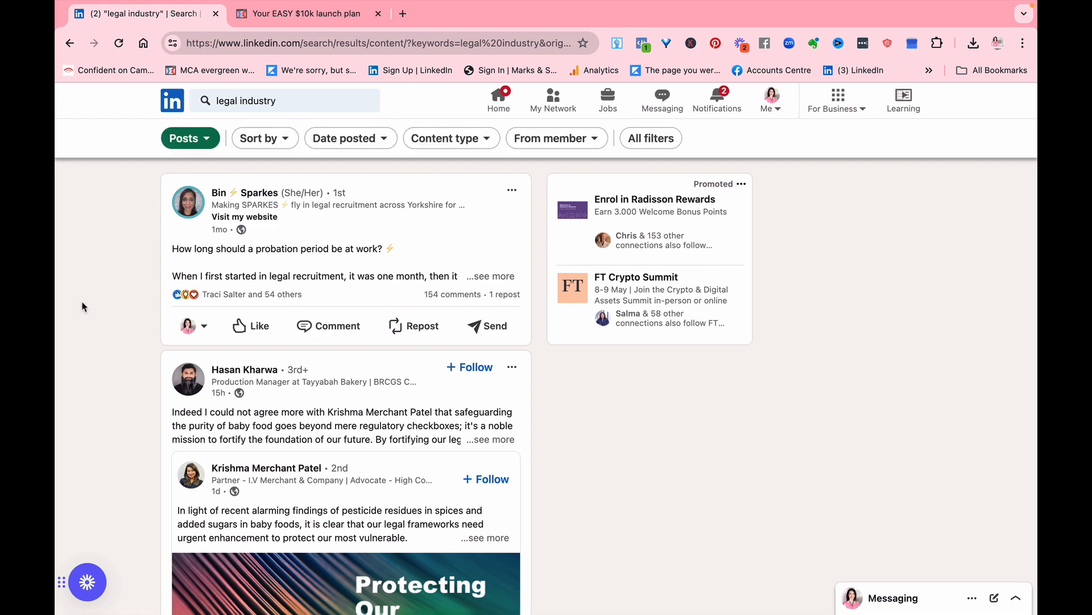
{"action": "scroll", "scroll_direction": "down", "scroll_amount": 3}
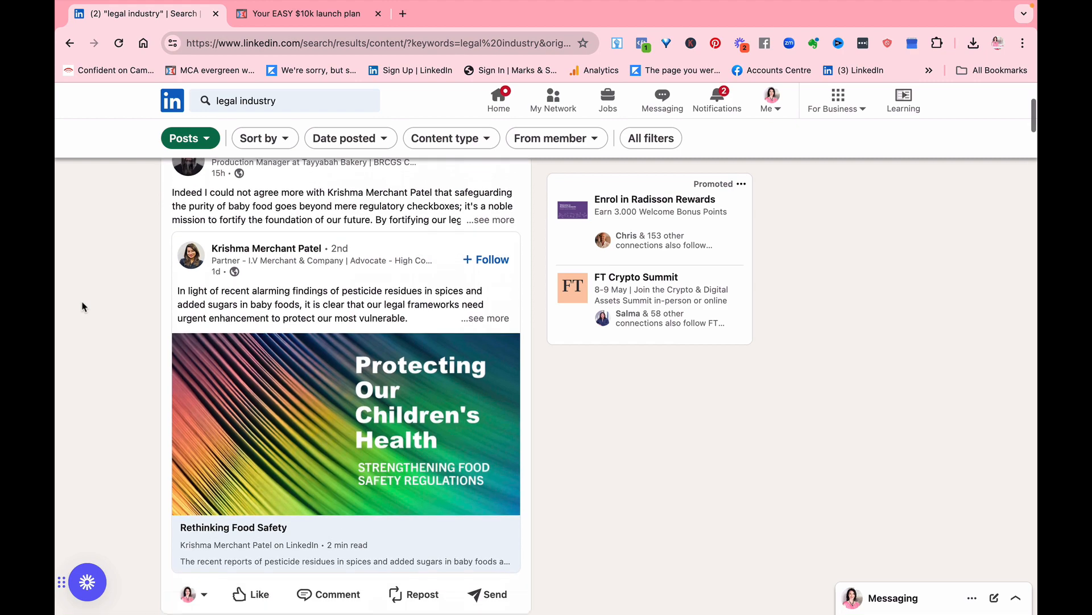
{"action": "scroll", "scroll_direction": "down", "scroll_amount": 3}
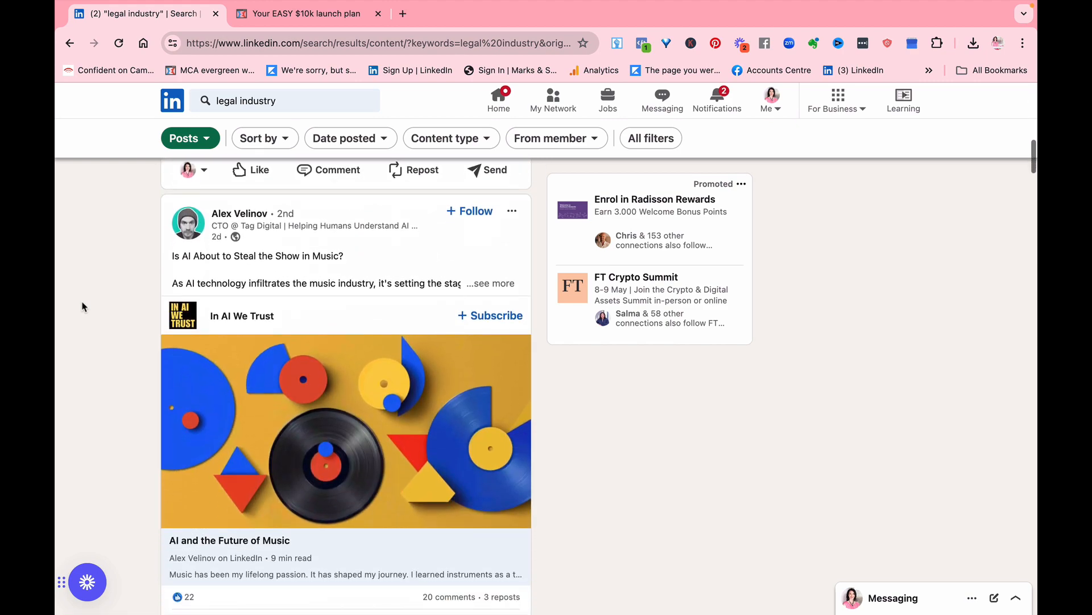
{"action": "scroll", "scroll_direction": "down", "scroll_amount": 3}
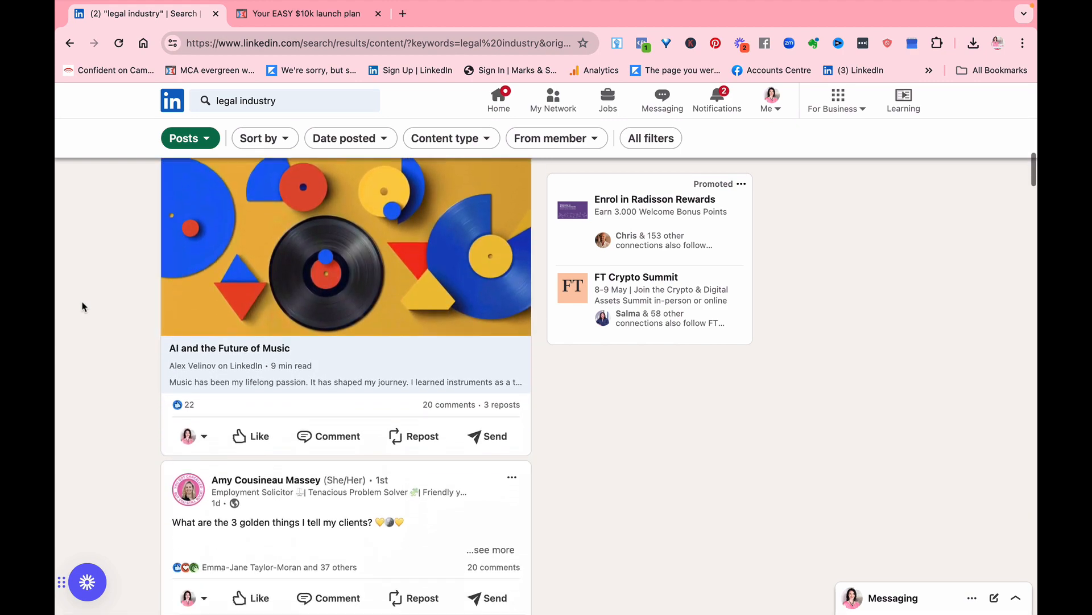
{"action": "scroll", "scroll_direction": "down", "scroll_amount": 3}
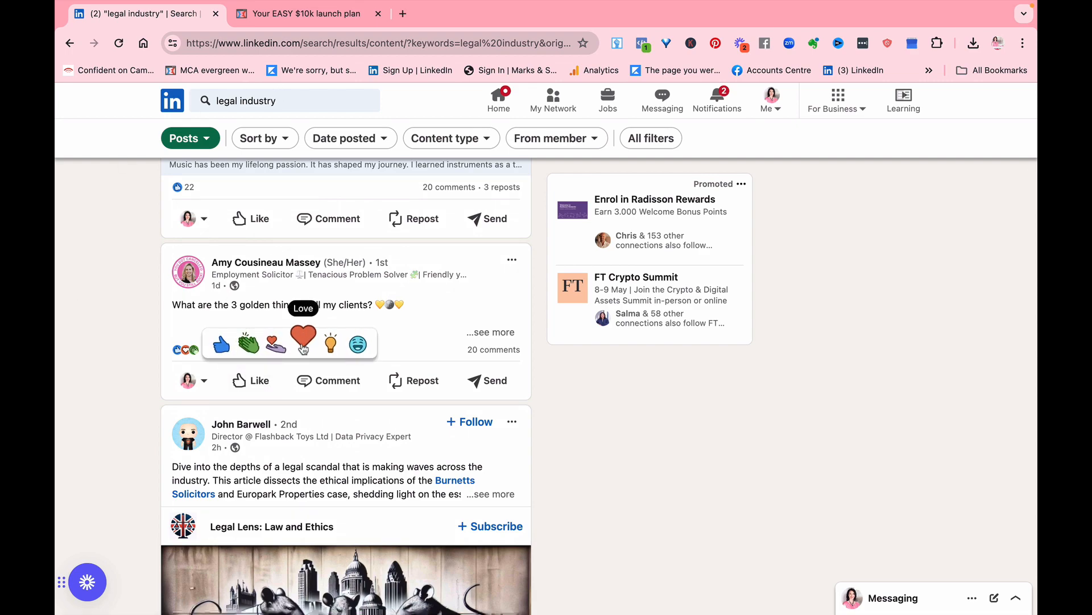
{"action": "scroll", "scroll_direction": "down", "scroll_amount": 3}
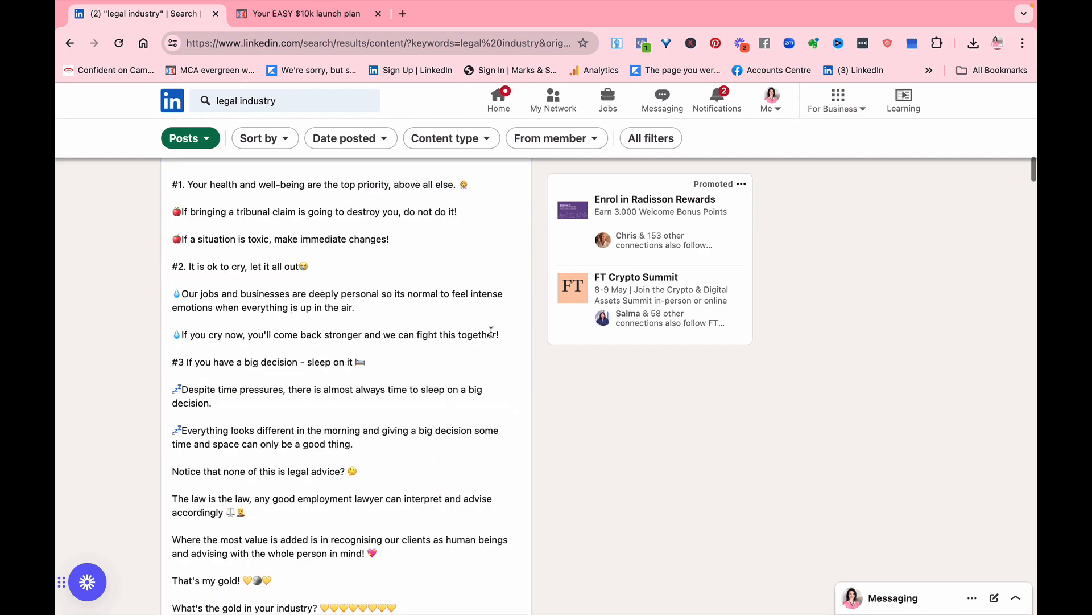
{"action": "scroll", "scroll_direction": "up", "scroll_amount": 3}
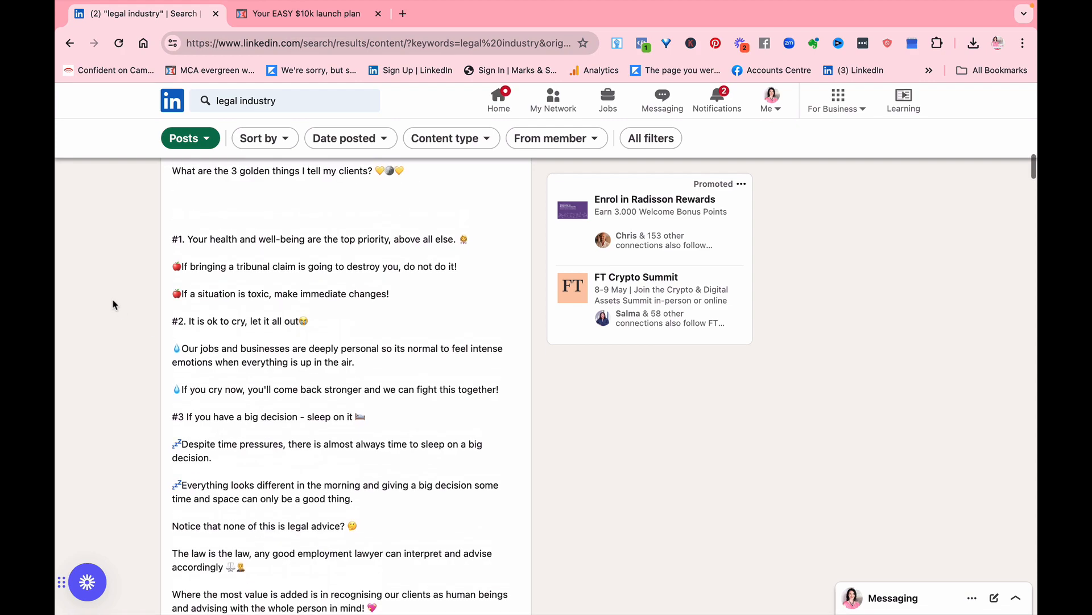
{"action": "scroll", "scroll_direction": "down", "scroll_amount": 3}
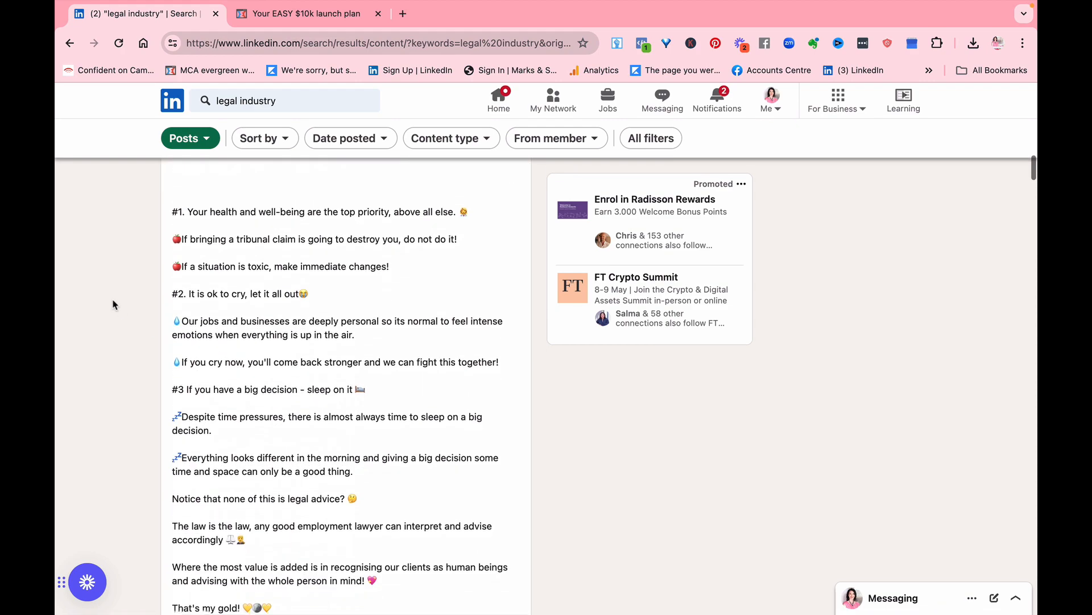
{"action": "scroll", "scroll_direction": "down", "scroll_amount": 3}
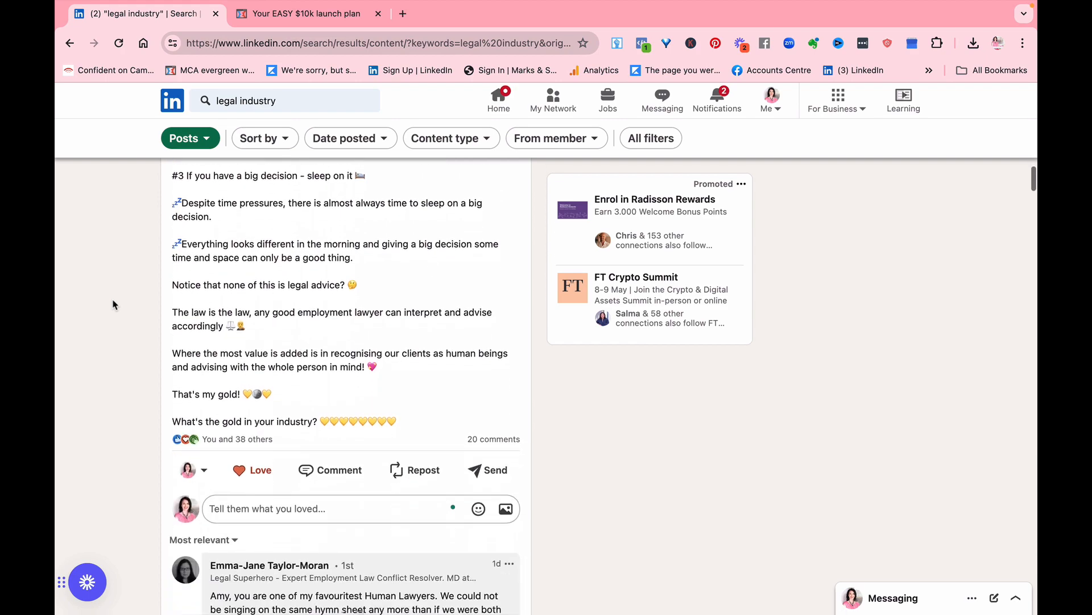
{"action": "scroll", "scroll_direction": "down", "scroll_amount": 3}
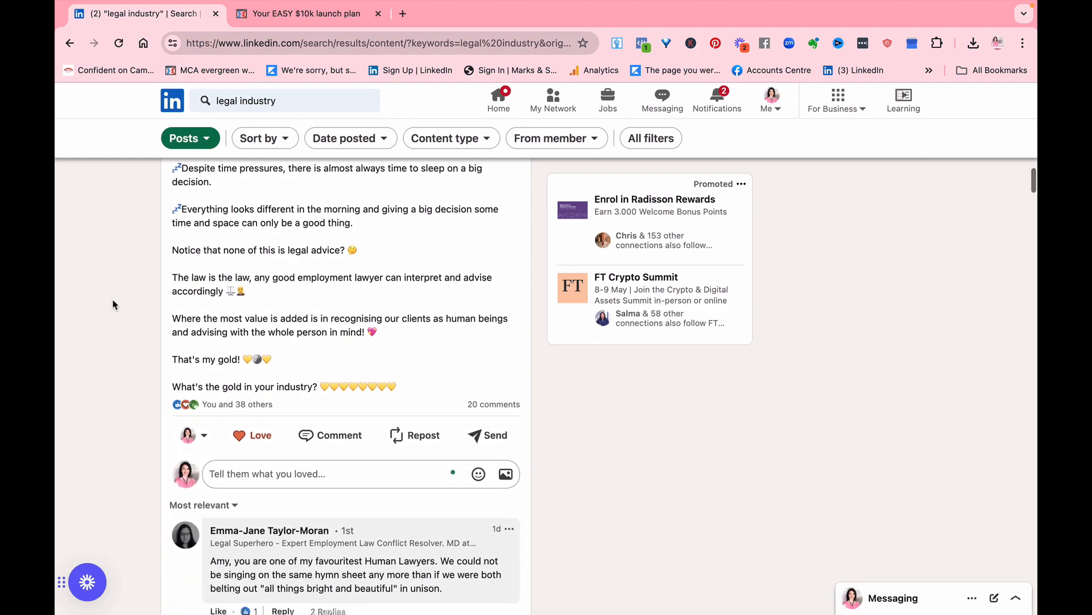
{"action": "scroll", "scroll_direction": "down", "scroll_amount": 3}
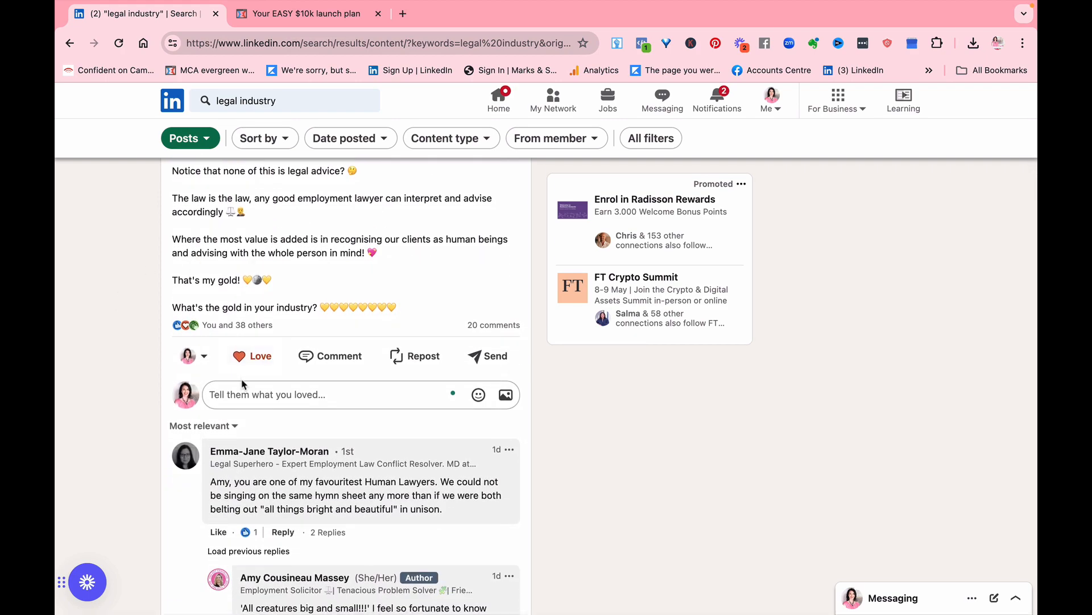
{"action": "scroll", "scroll_direction": "down", "scroll_amount": 3}
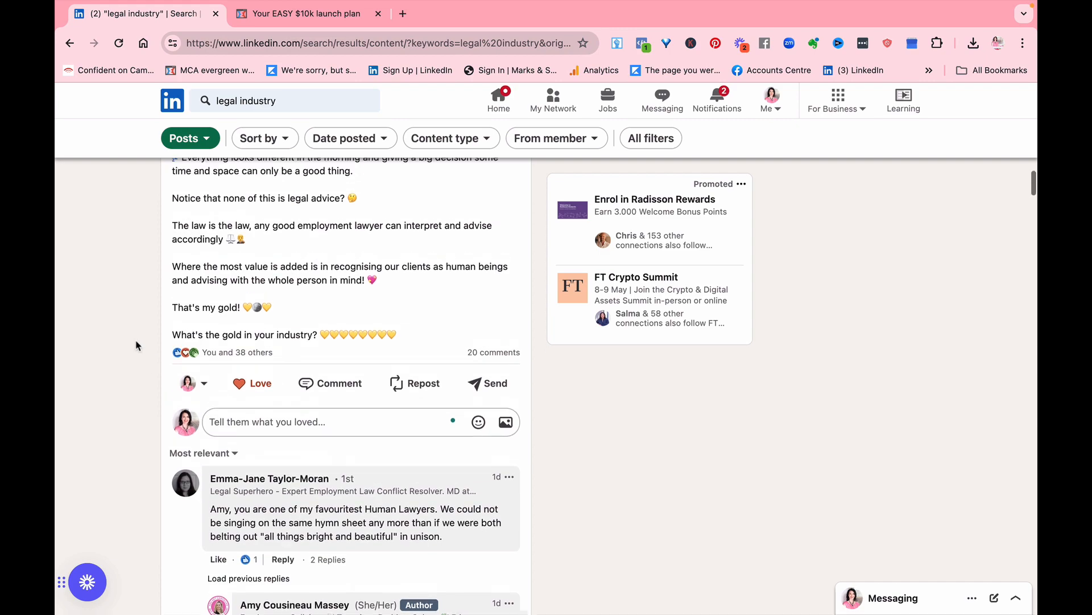
Scroll through the solicitor's post and its comments to review the published comment
{"action": "scroll", "scroll_direction": "up", "scroll_amount": 3}
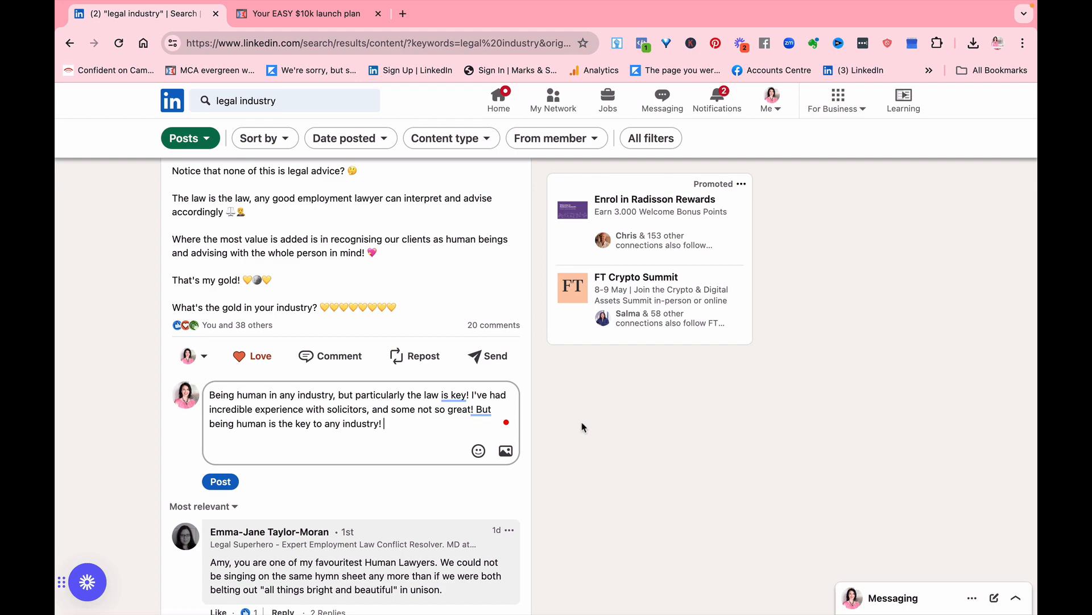
{"action": "mouse_move", "coordinate": [533, 440]}
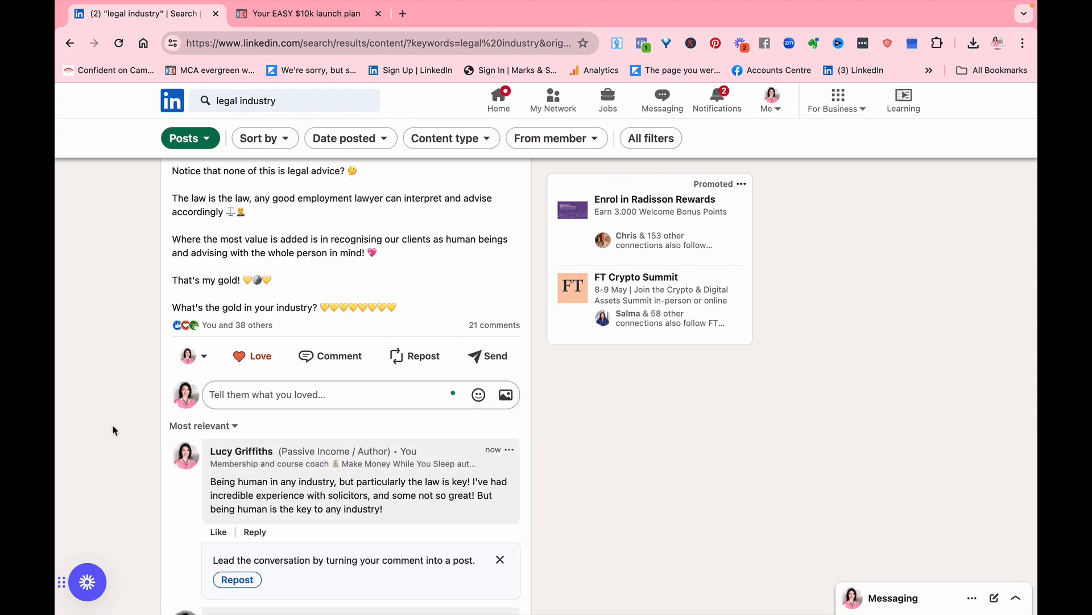
{"action": "scroll", "scroll_direction": "down", "scroll_amount": 3}
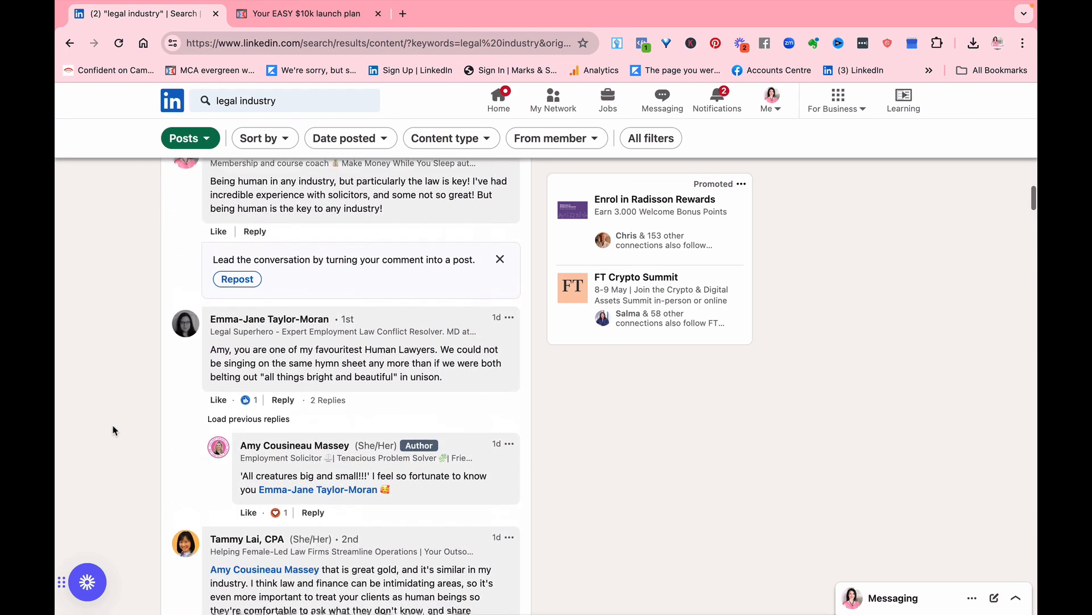
{"action": "scroll", "scroll_direction": "up", "scroll_amount": 3}
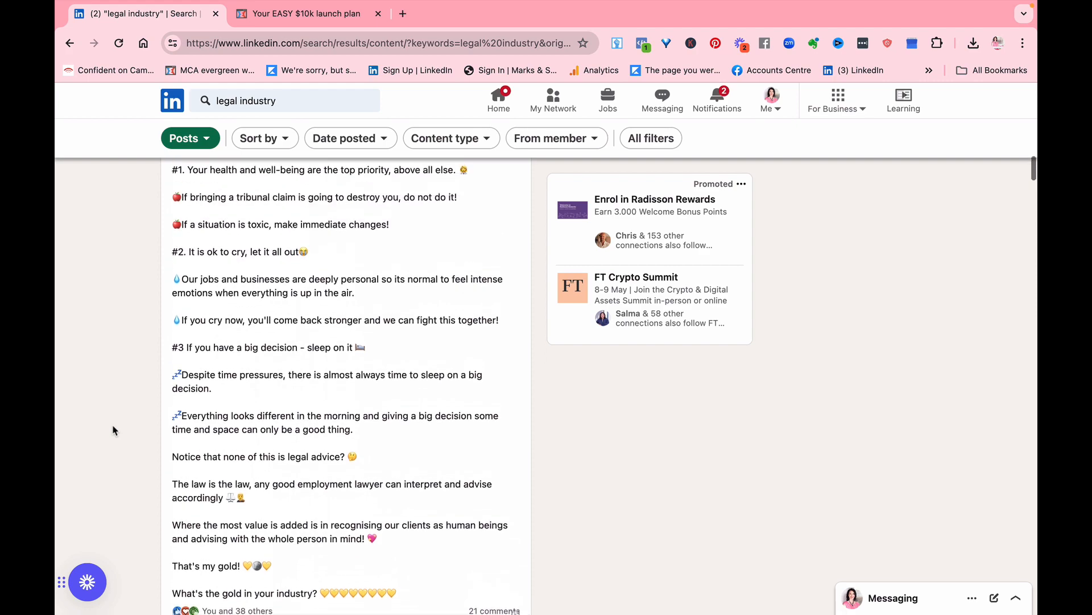
{"action": "scroll", "scroll_direction": "up", "scroll_amount": 3}
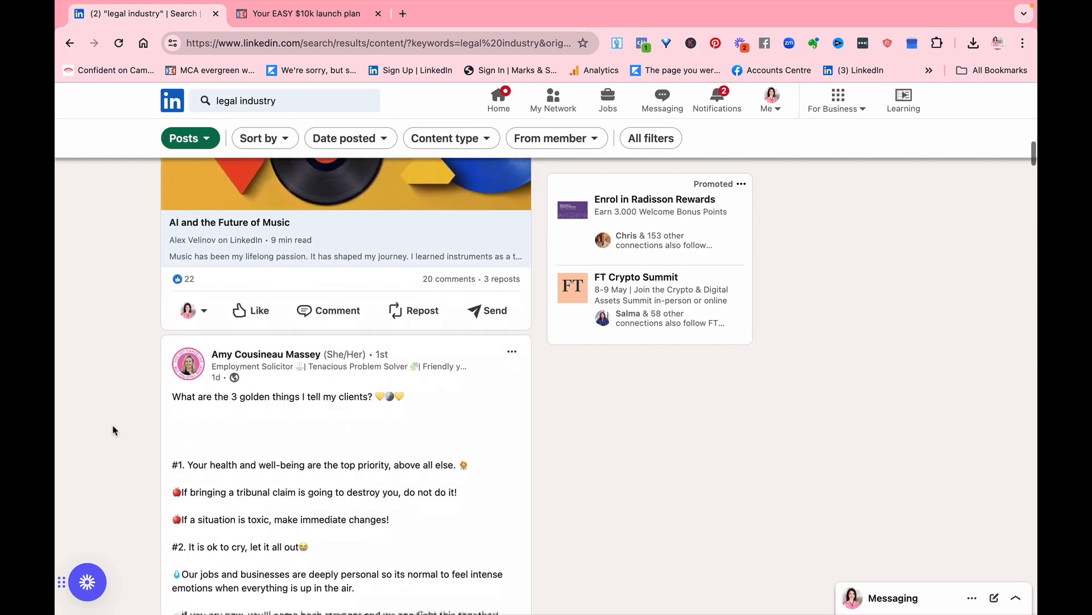
{"action": "scroll", "scroll_direction": "down", "scroll_amount": 3}
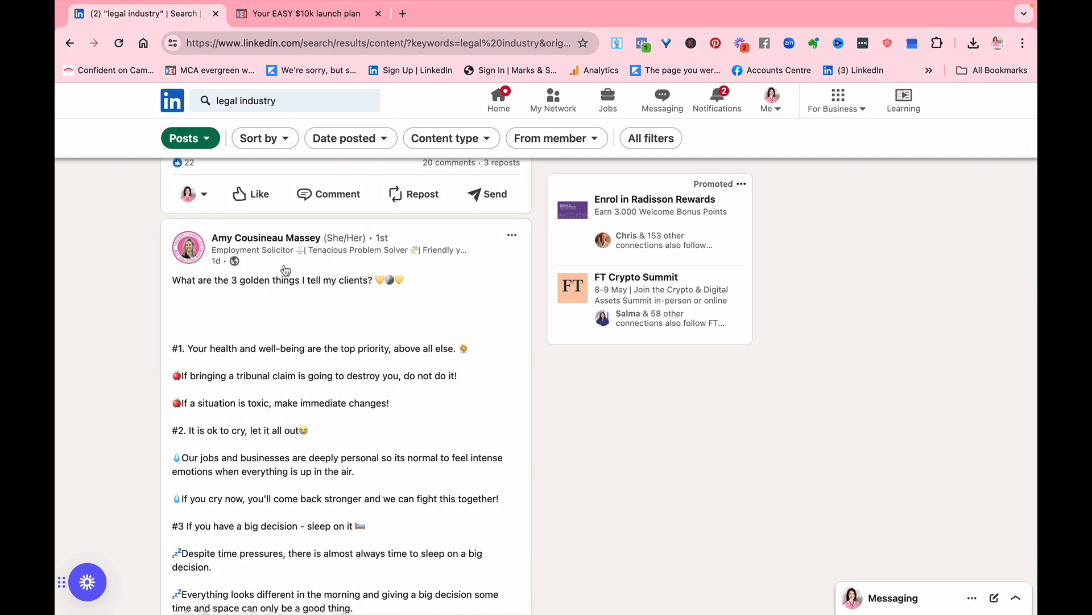
{"action": "mouse_move", "coordinate": [216, 362]}
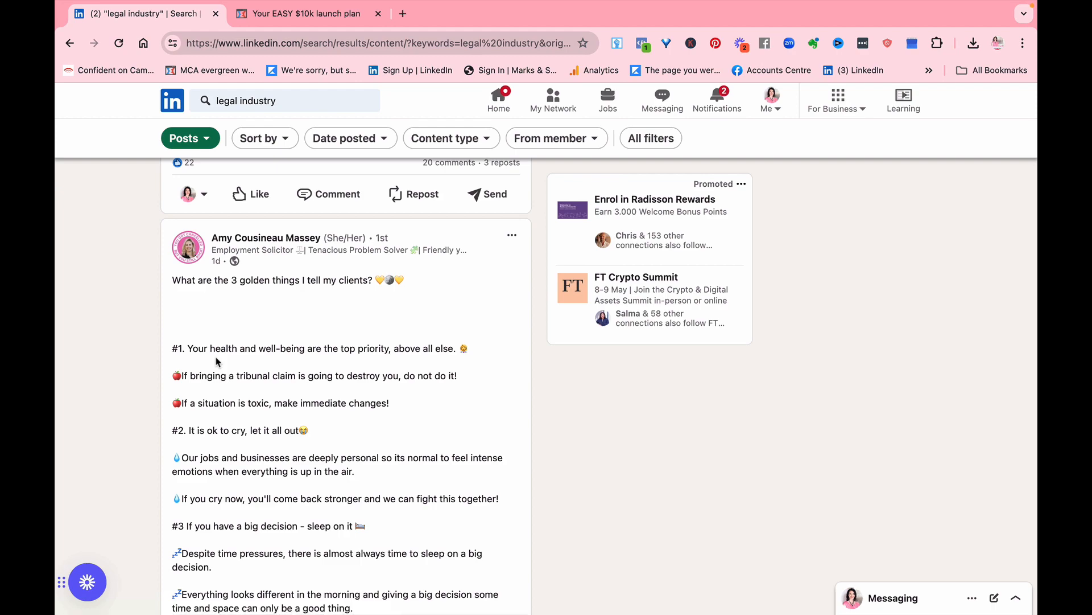
{"action": "mouse_move", "coordinate": [288, 327]}
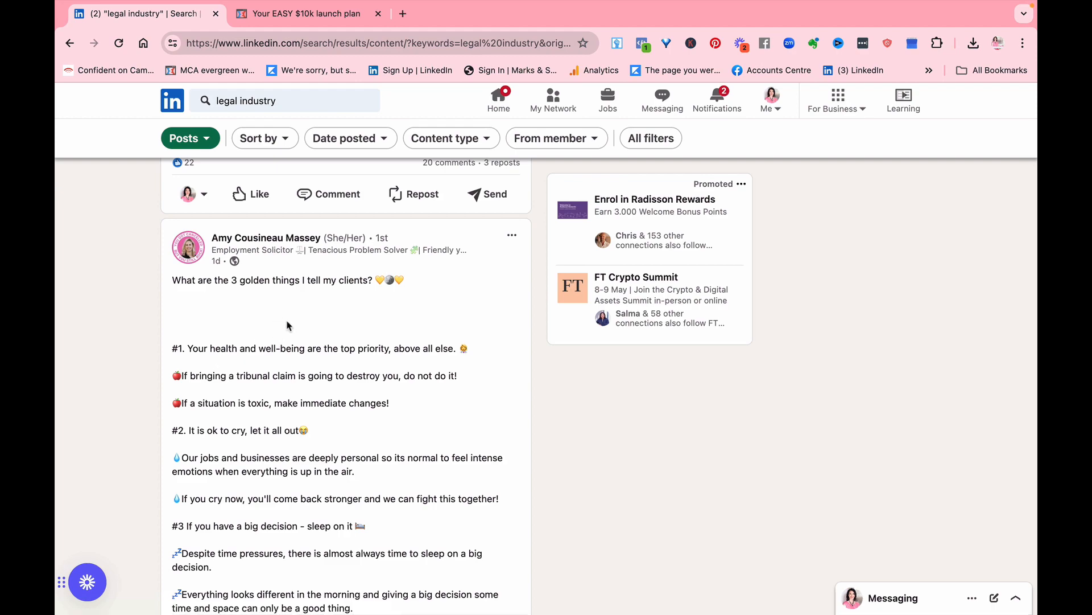
{"action": "mouse_move", "coordinate": [315, 342]}
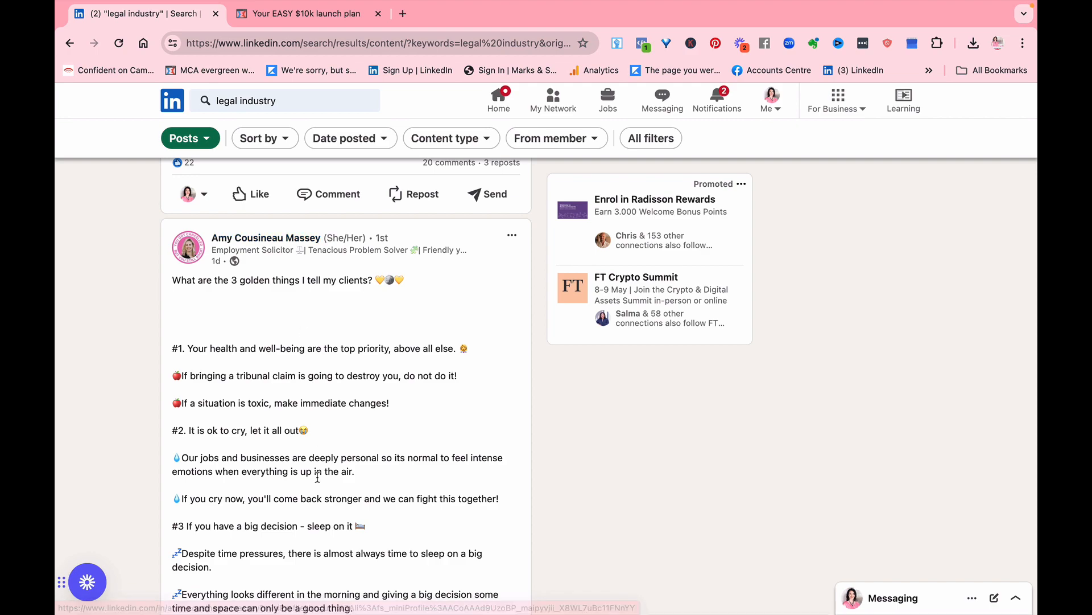
{"action": "mouse_move", "coordinate": [102, 409]}
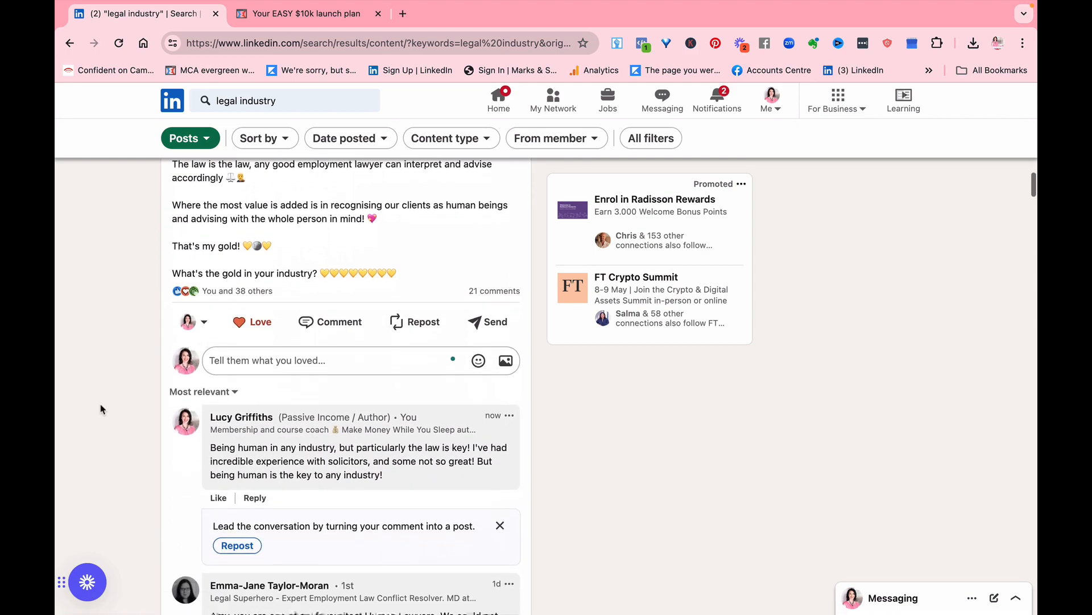
{"action": "scroll", "scroll_direction": "down", "scroll_amount": 3}
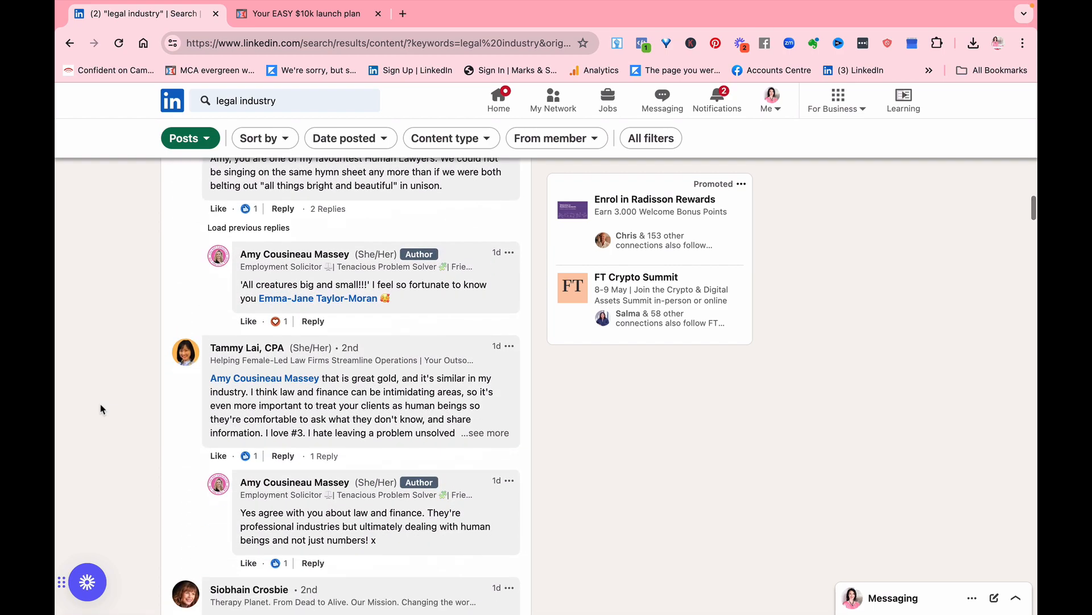
{"action": "scroll", "scroll_direction": "down", "scroll_amount": 3}
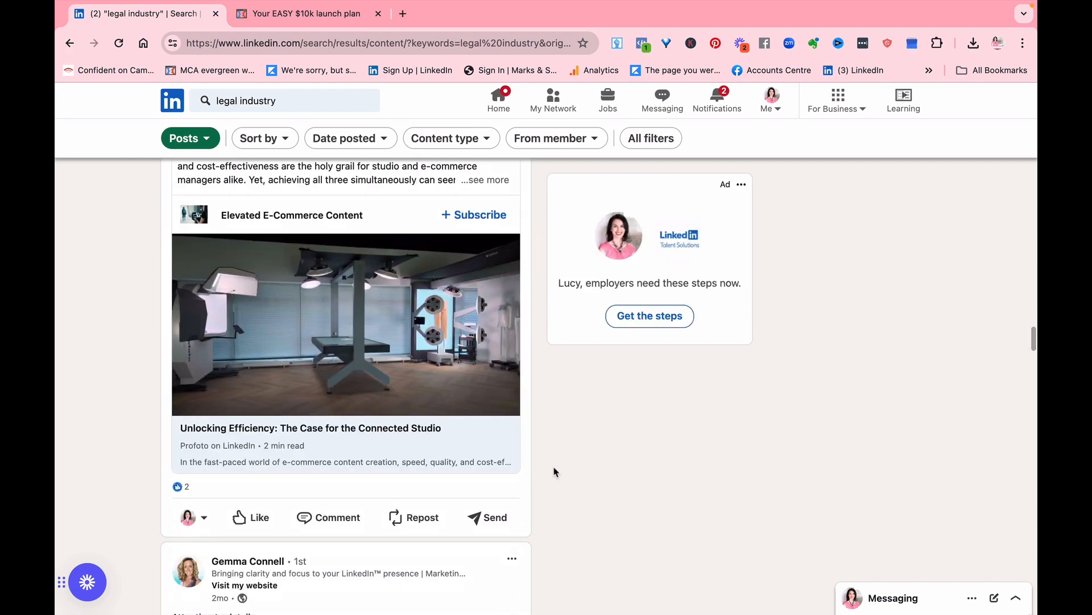
{"action": "scroll", "scroll_direction": "down", "scroll_amount": 3}
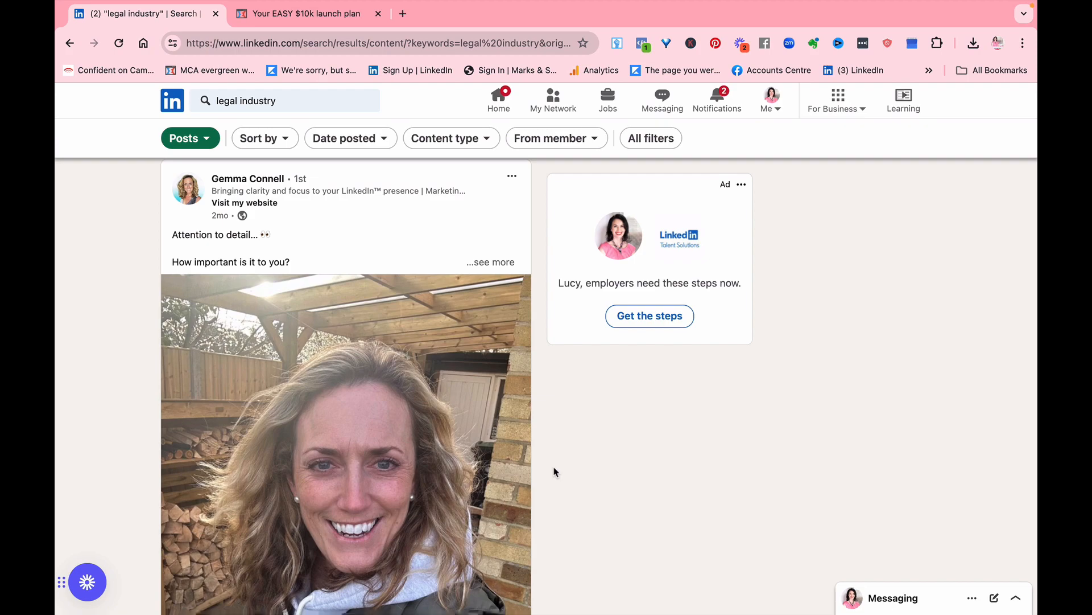
{"action": "mouse_move", "coordinate": [734, 383]}
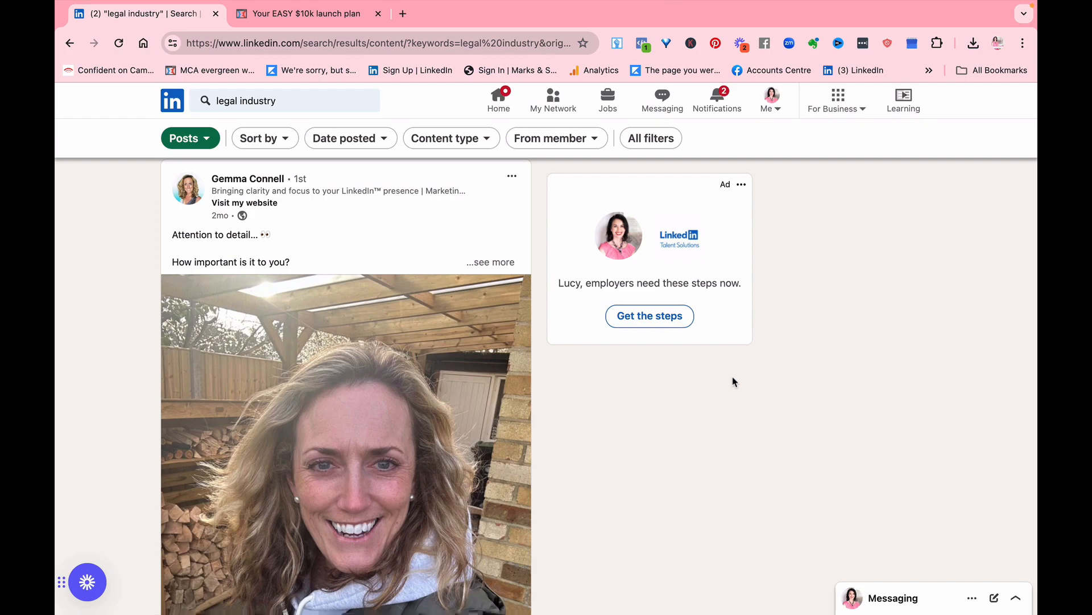
{"action": "mouse_move", "coordinate": [417, 249]}
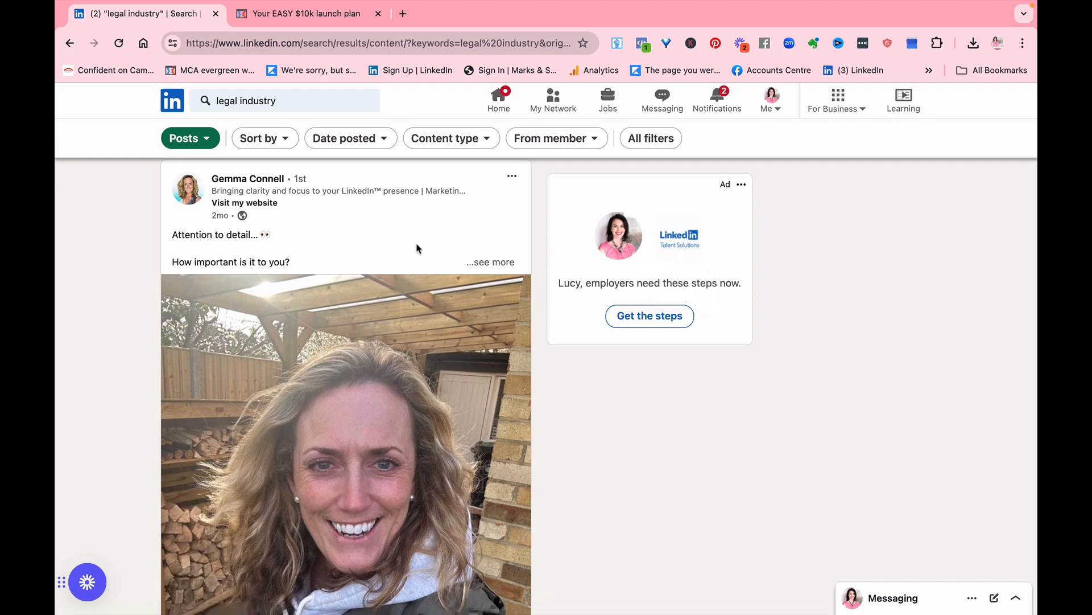
{"action": "mouse_move", "coordinate": [766, 104]}
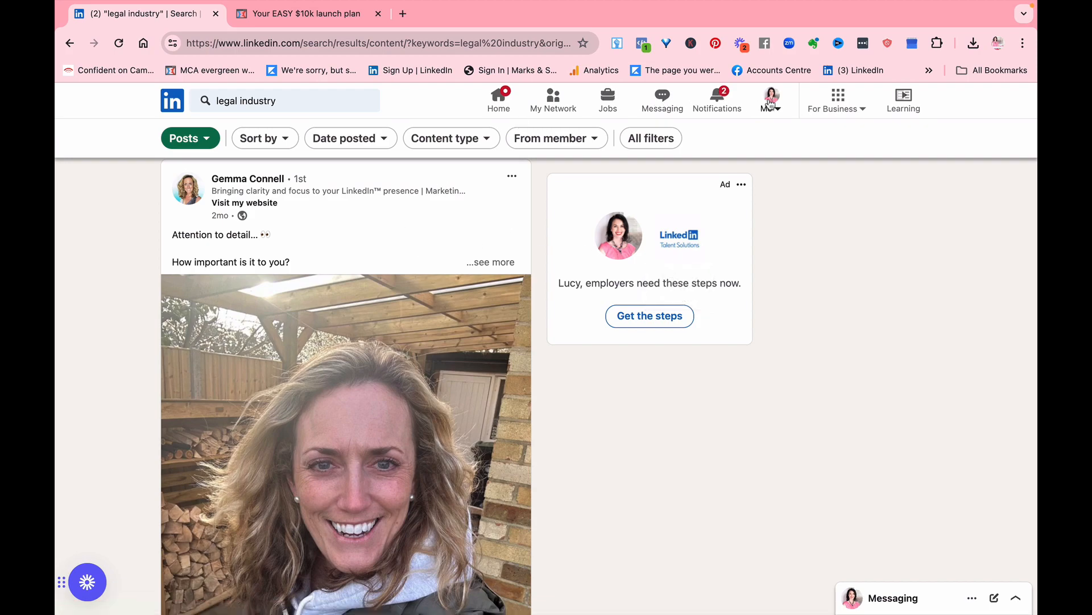
Go to your own profile page via the Me menu's View Profile
{"action": "left_click", "coordinate": [770, 100]}
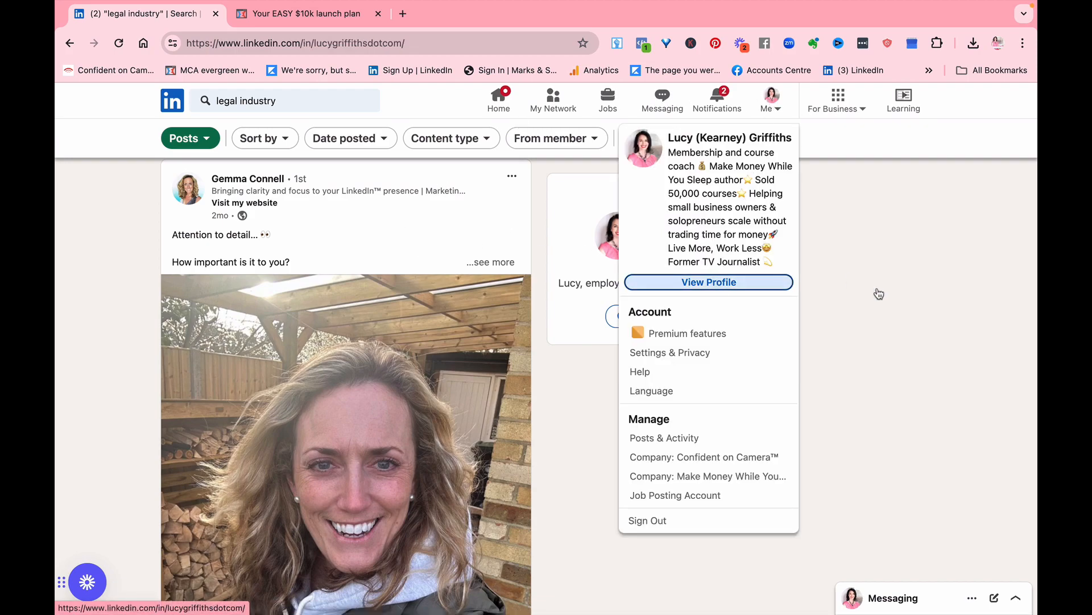
{"action": "mouse_move", "coordinate": [727, 105]}
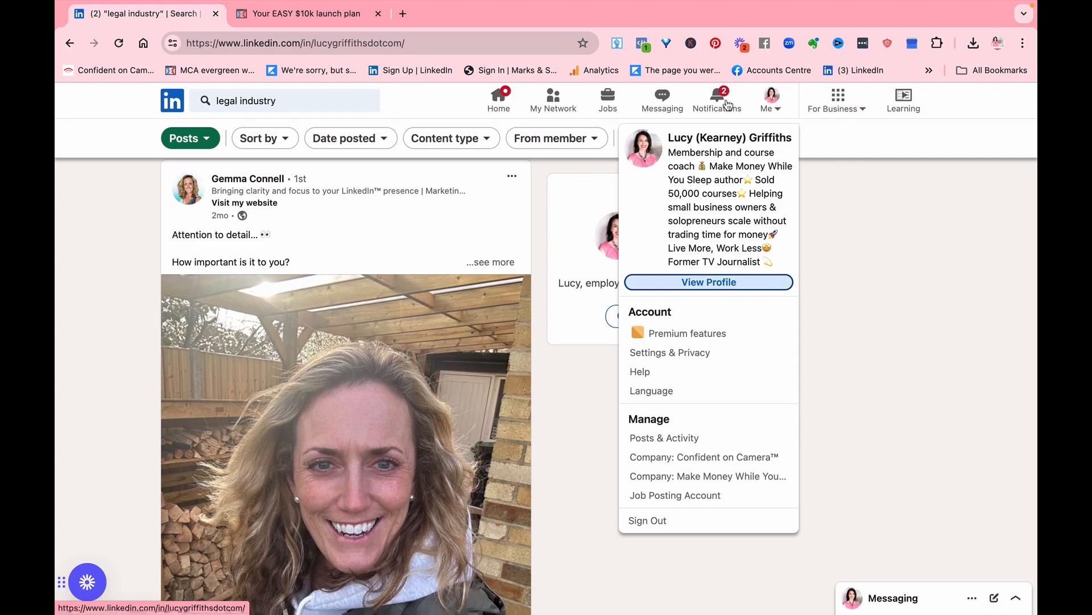
{"action": "mouse_move", "coordinate": [869, 267]}
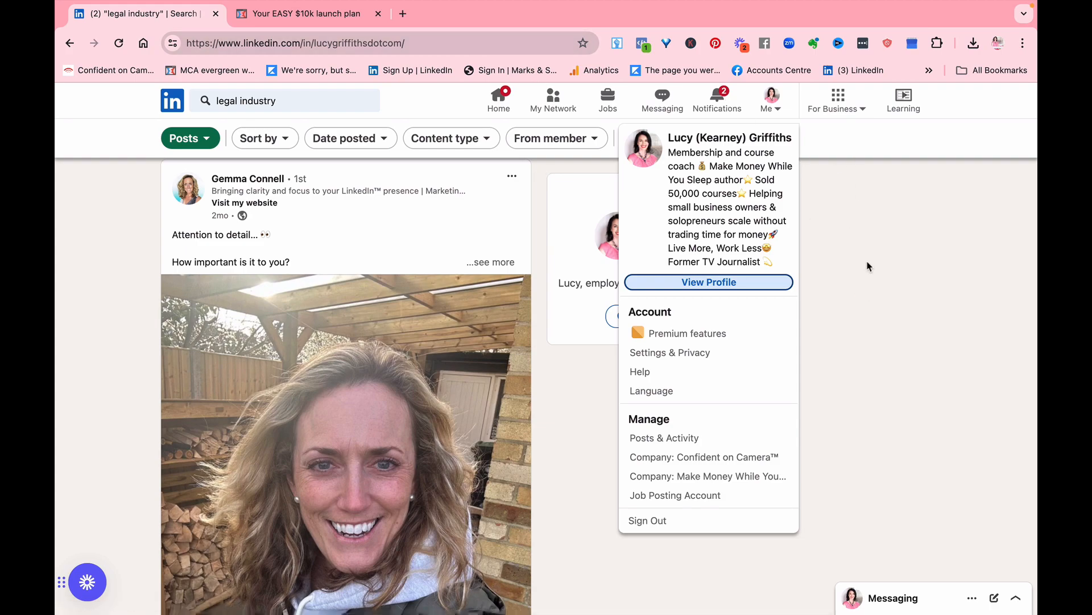
{"action": "left_click", "coordinate": [709, 282]}
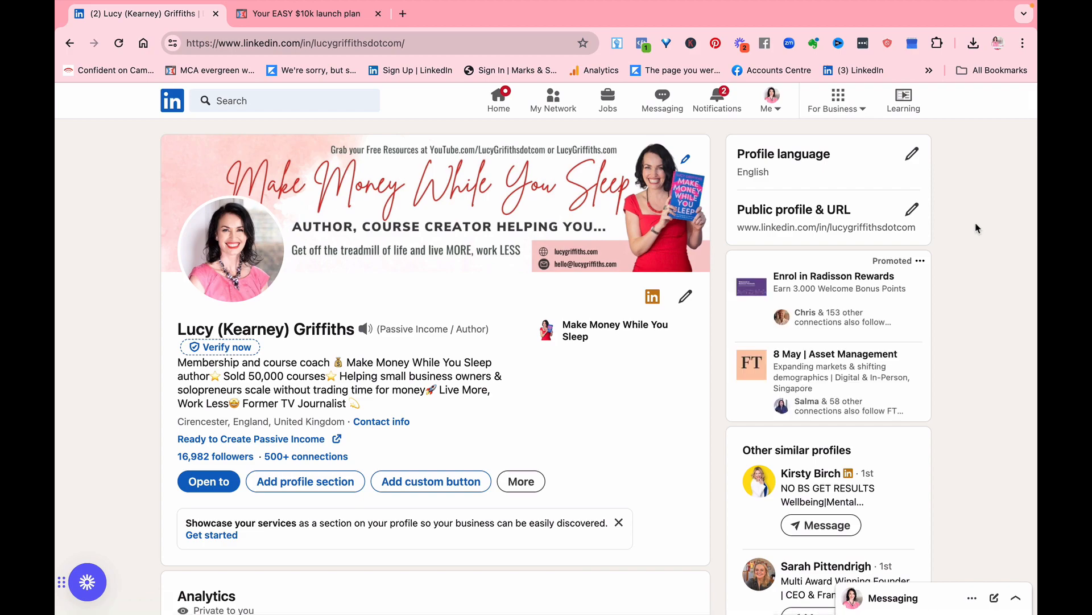